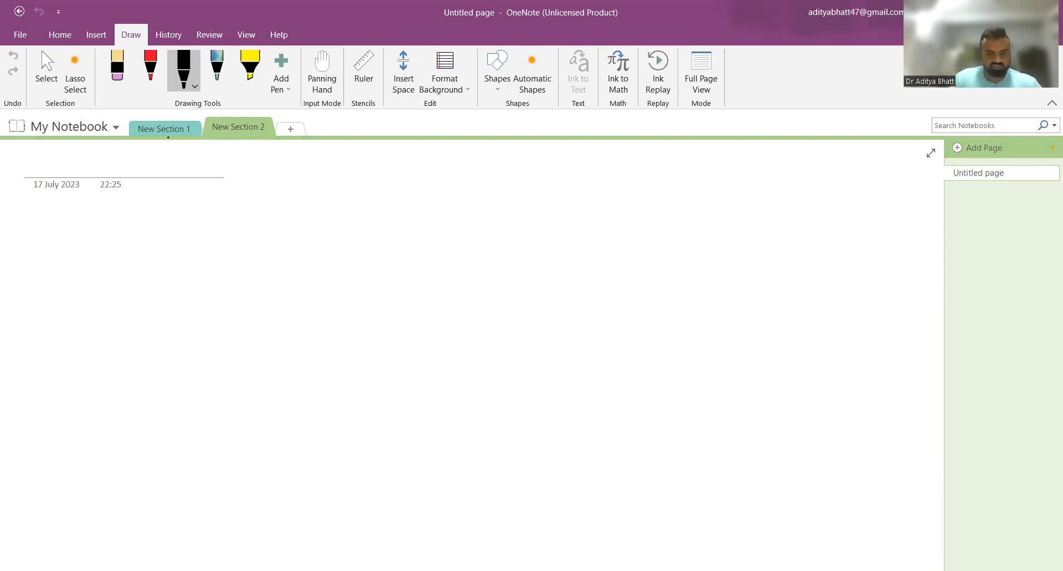
Step: Handwrite the title 'Galactosemia AR ab.' in black ink, then add New Section 3
left_click_drag(74, 208, 64, 243)
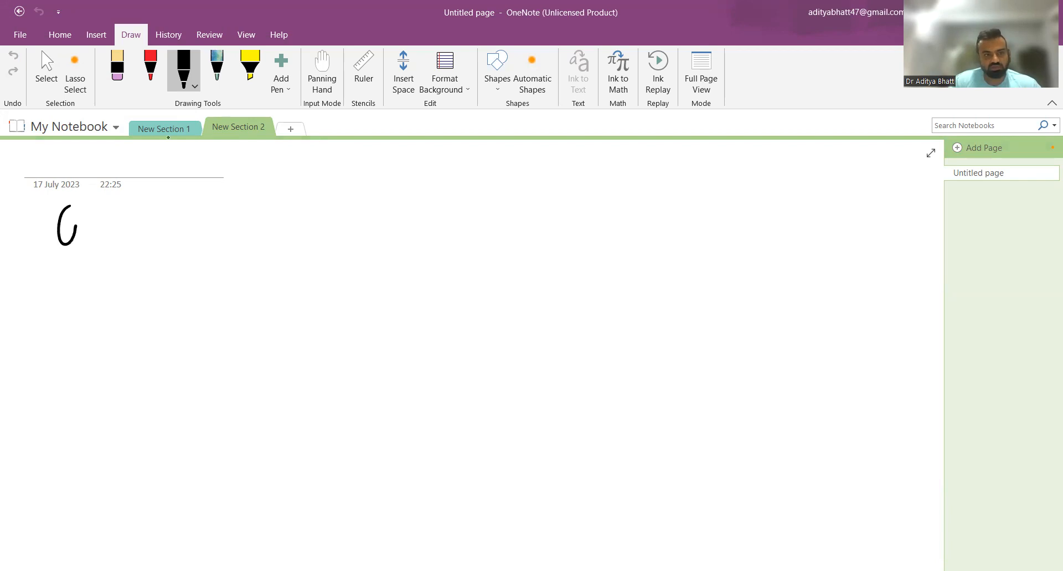
left_click_drag(61, 227, 183, 227)
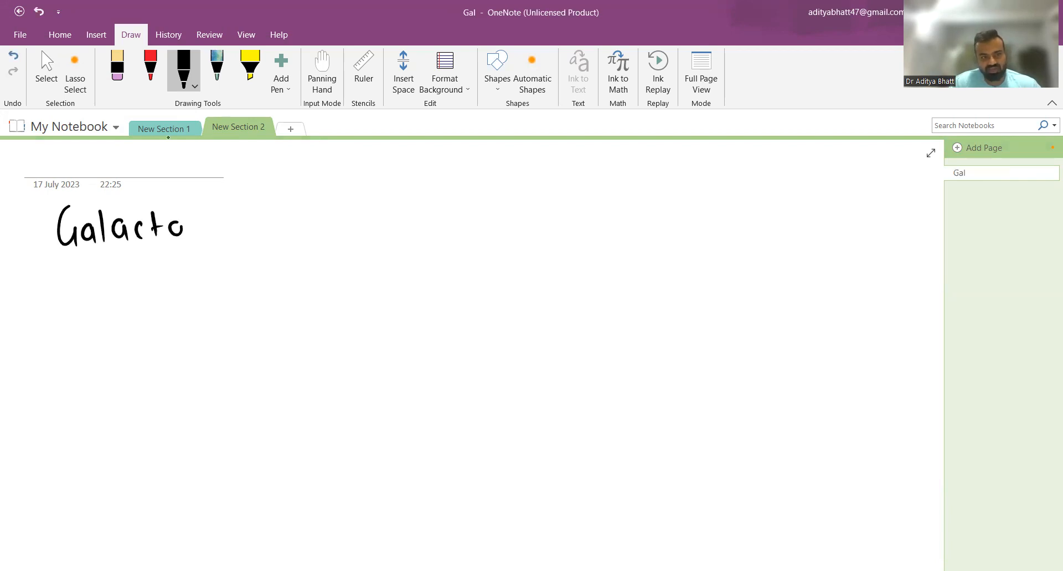
left_click_drag(183, 227, 298, 228)
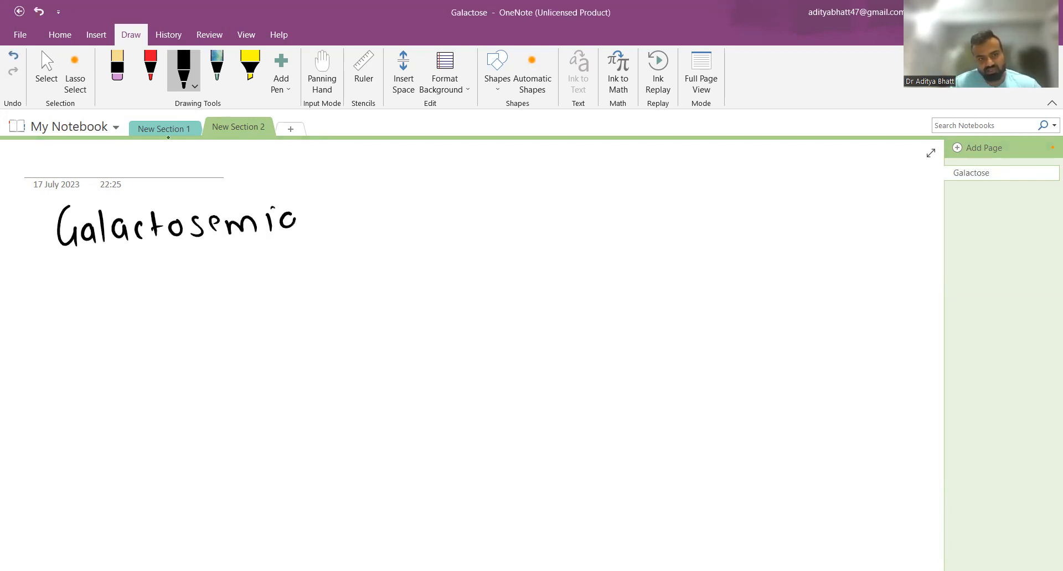
left_click_drag(298, 217, 352, 217)
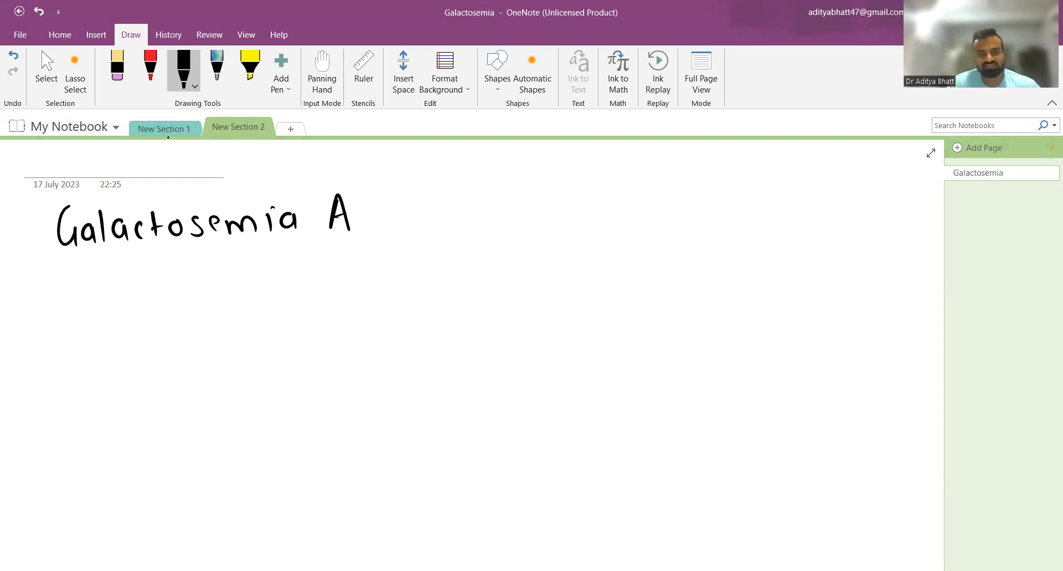
left_click_drag(353, 203, 454, 224)
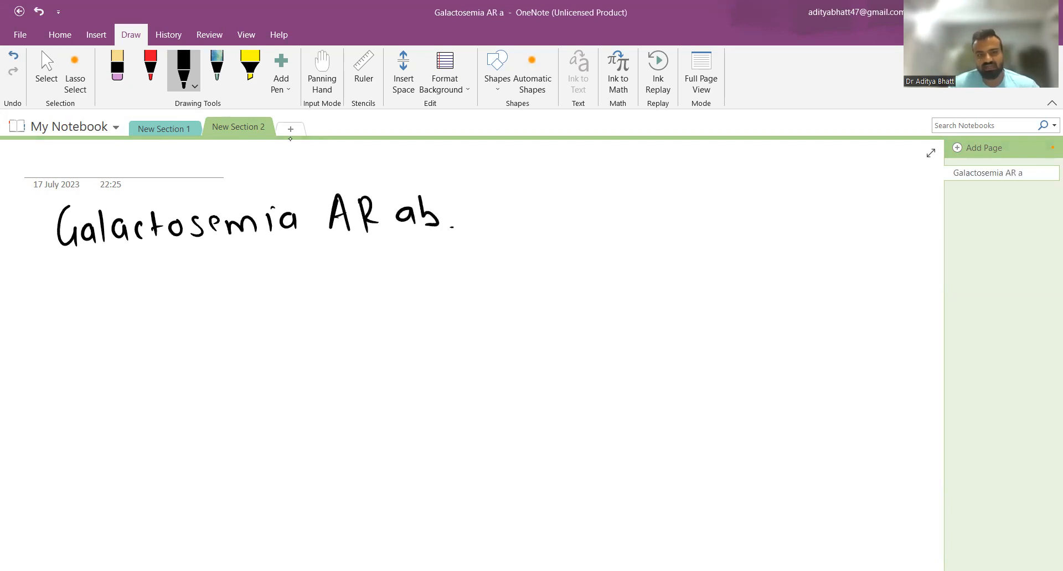
left_click(290, 129)
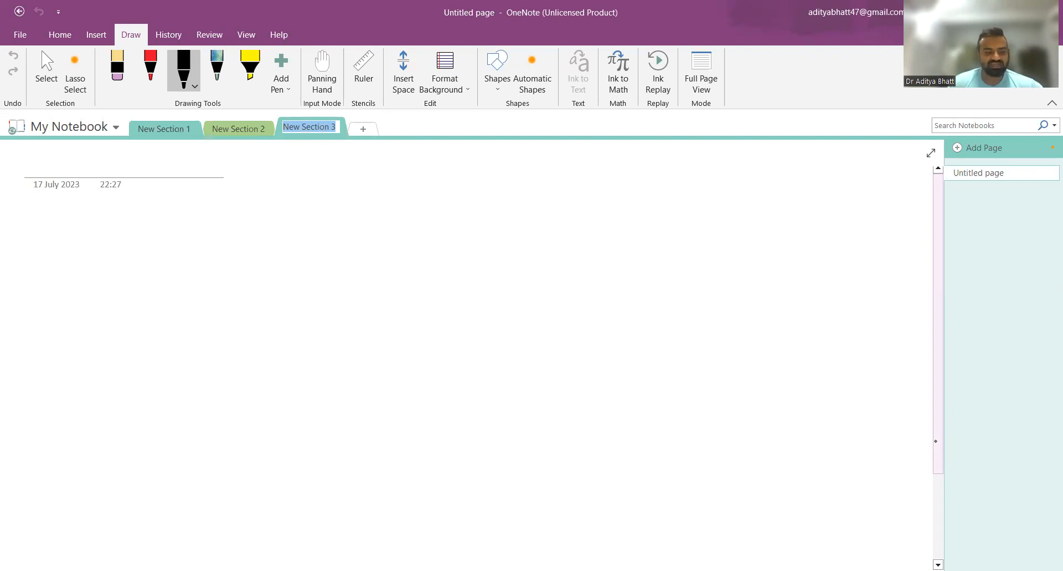
Step: Ink β D Galactose with a down arrow to α D Galactose, labelled Galactose mutarotase
left_click_drag(303, 217, 307, 254)
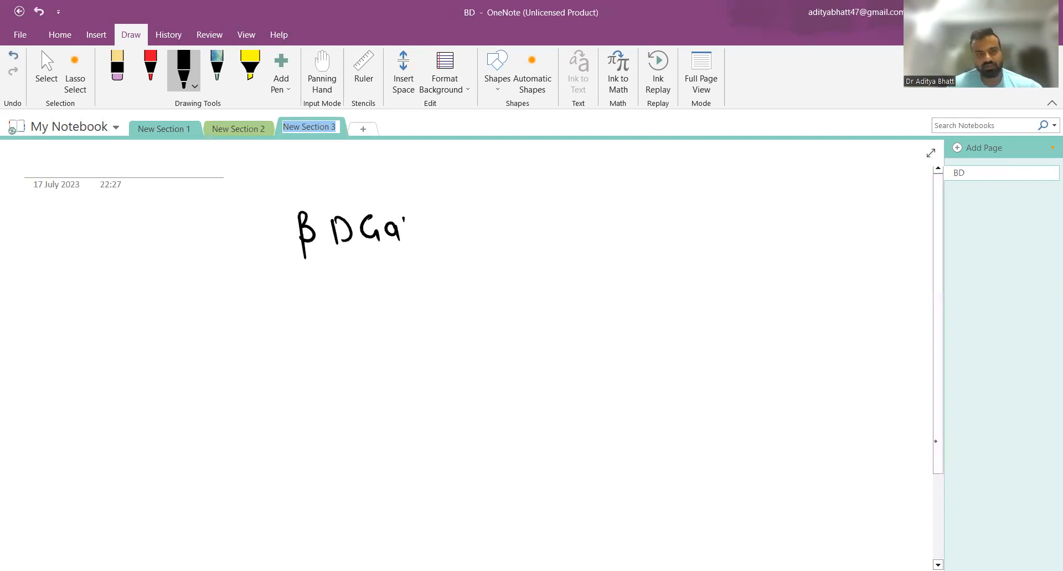
left_click_drag(407, 230, 509, 224)
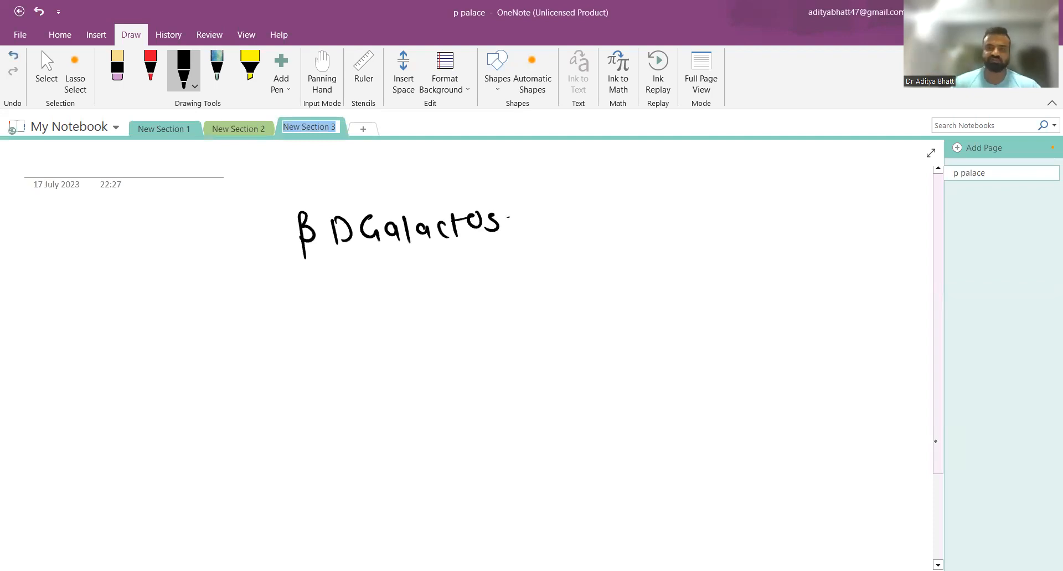
left_click_drag(501, 223, 515, 230)
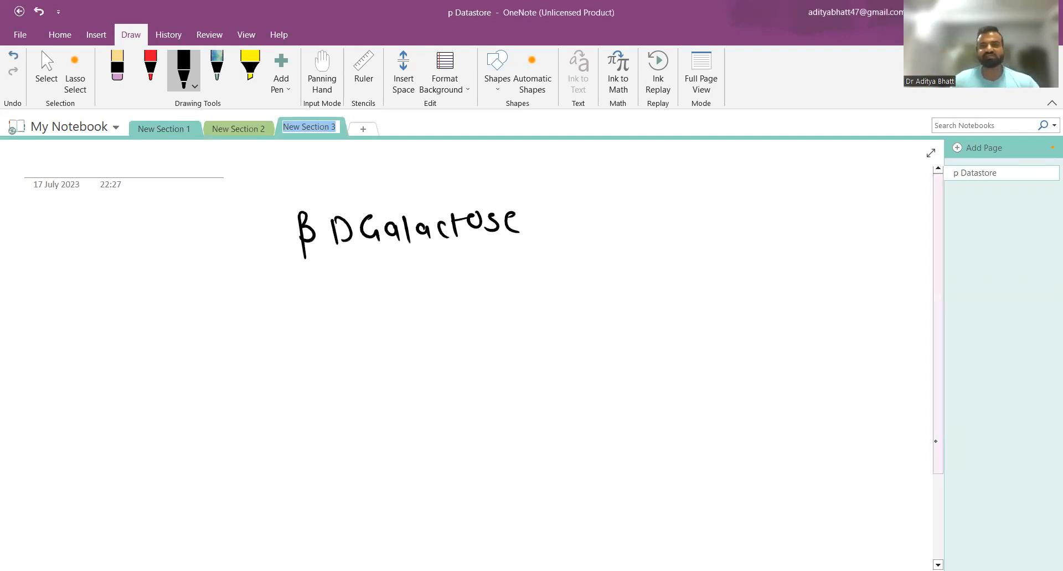
left_click_drag(372, 263, 374, 294)
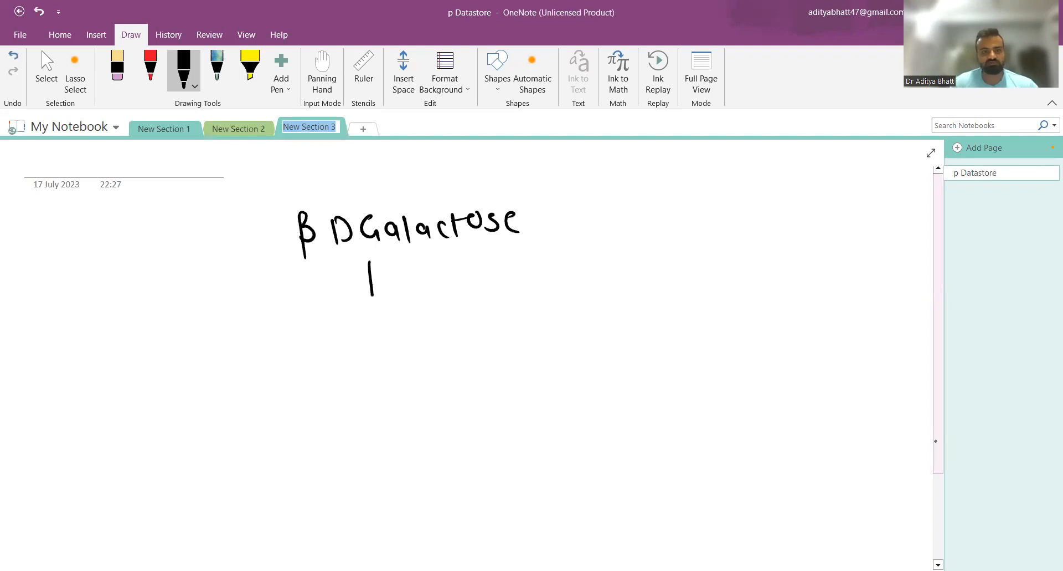
left_click_drag(370, 263, 373, 421)
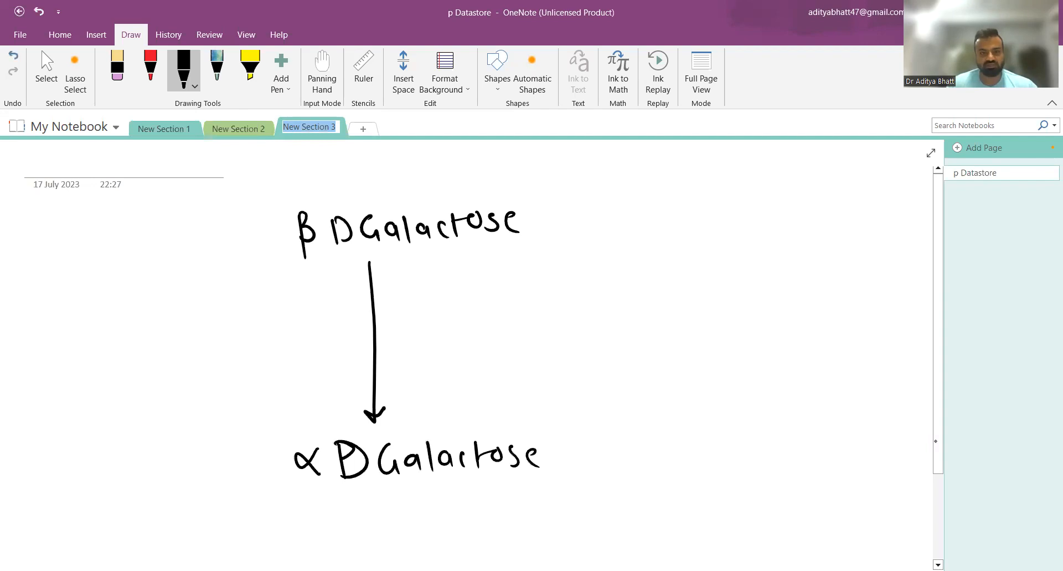
left_click_drag(393, 298, 431, 326)
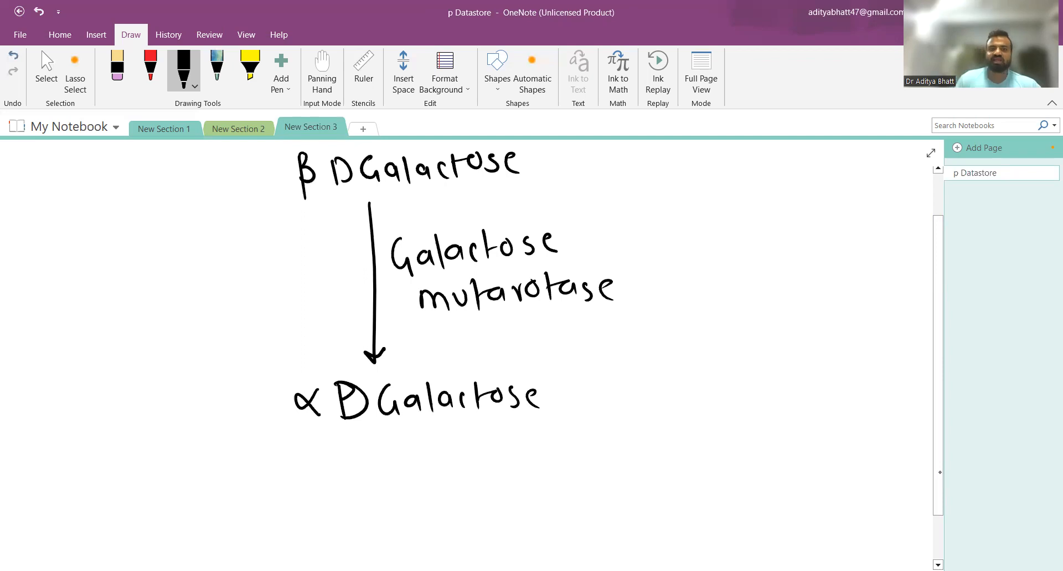
scroll("up", 3)
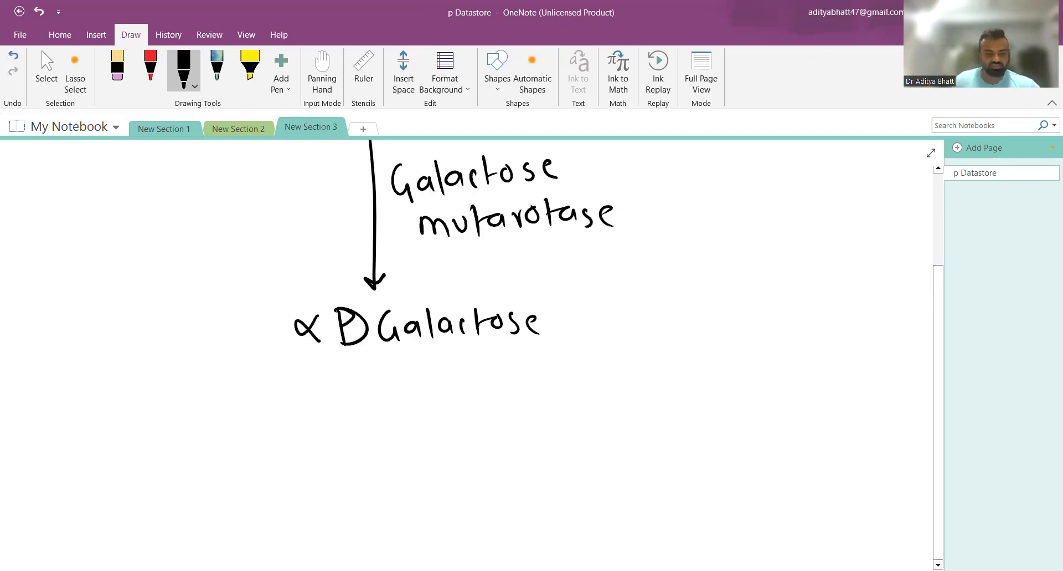
scroll("down", 3)
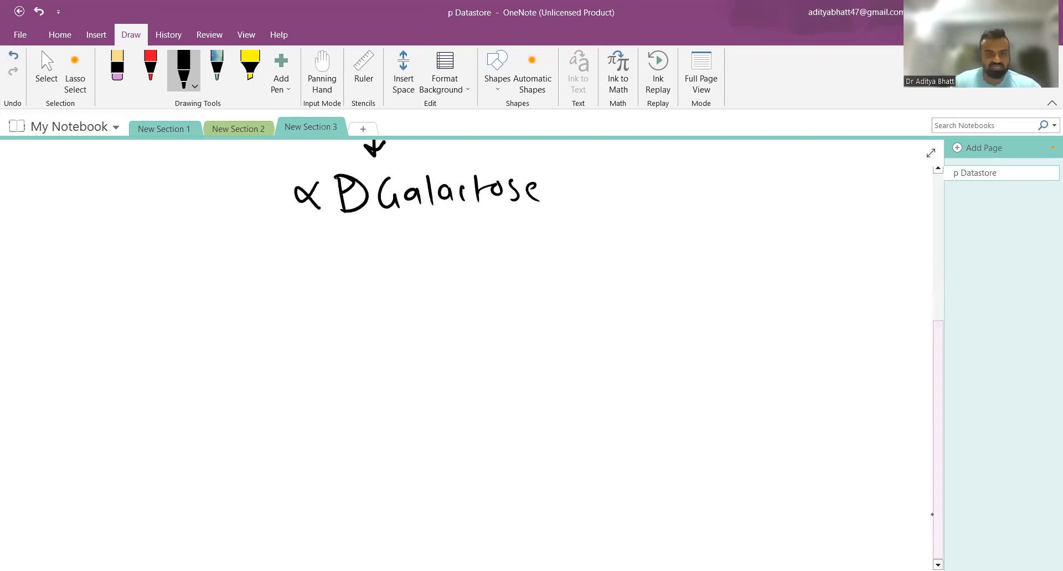
Step: Ink arrows to Galactose 1 phos (Galactokinase) and on to UDPgalactose (GPUT)
left_click_drag(372, 233, 372, 370)
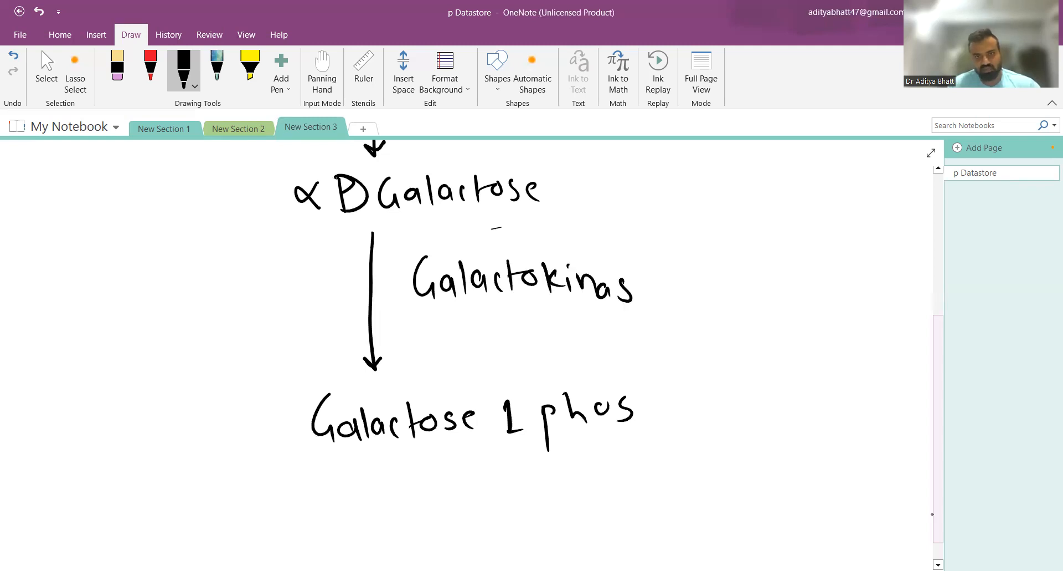
left_click_drag(633, 285, 661, 291)
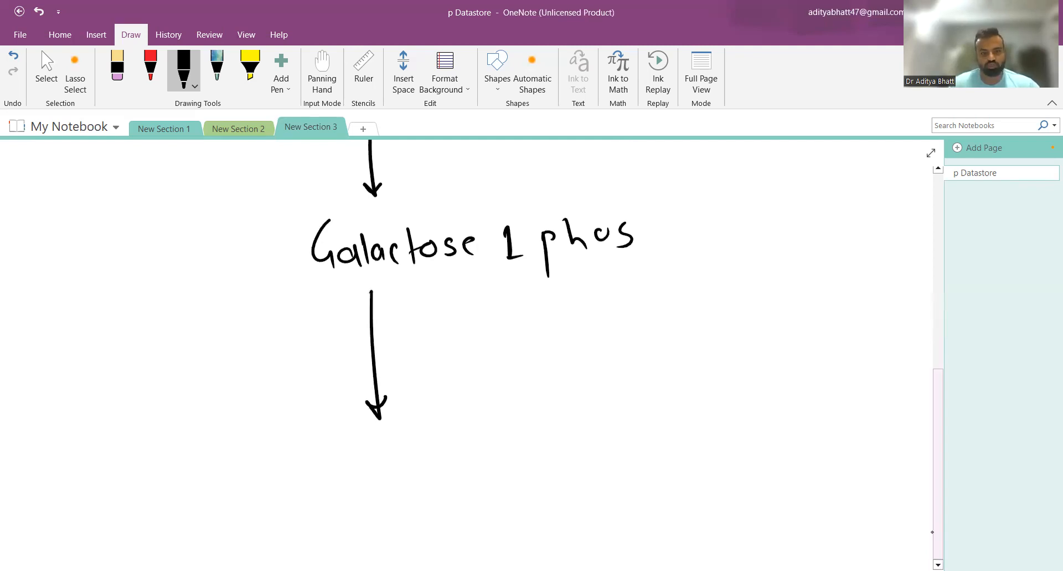
left_click_drag(325, 451, 485, 451)
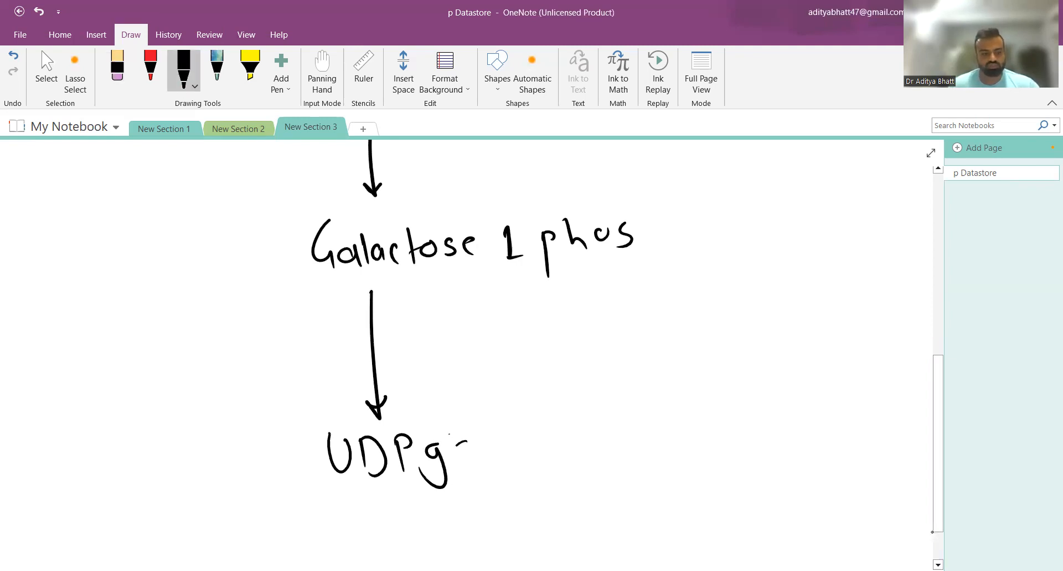
left_click_drag(468, 448, 598, 451)
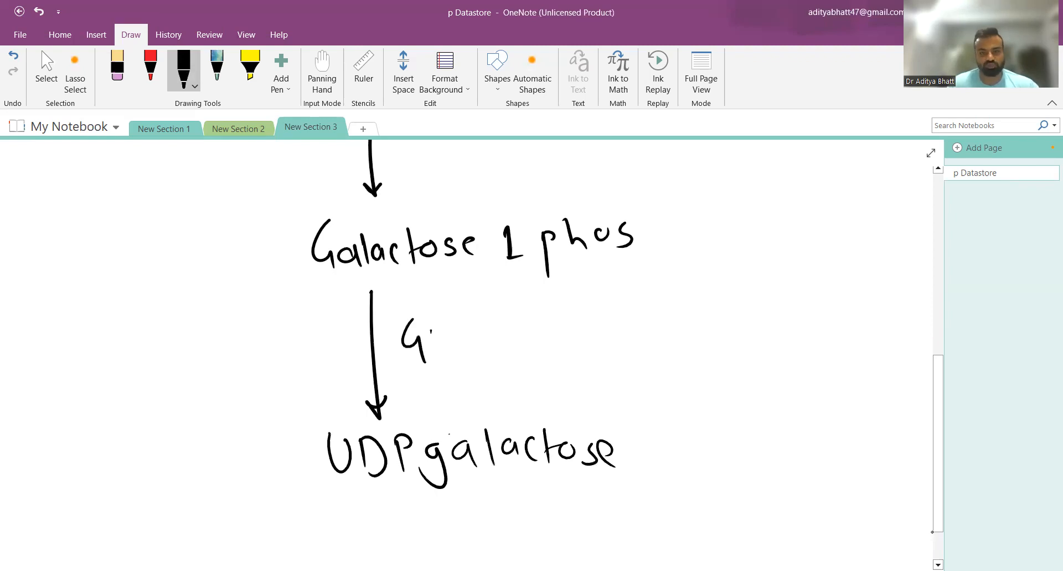
left_click_drag(434, 332, 495, 339)
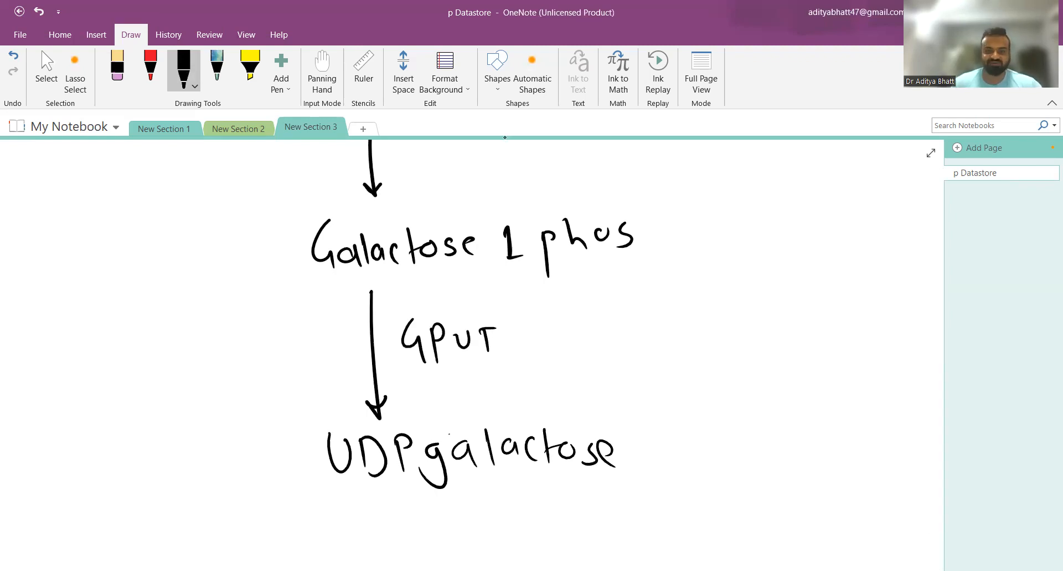
mouse_move(940, 422)
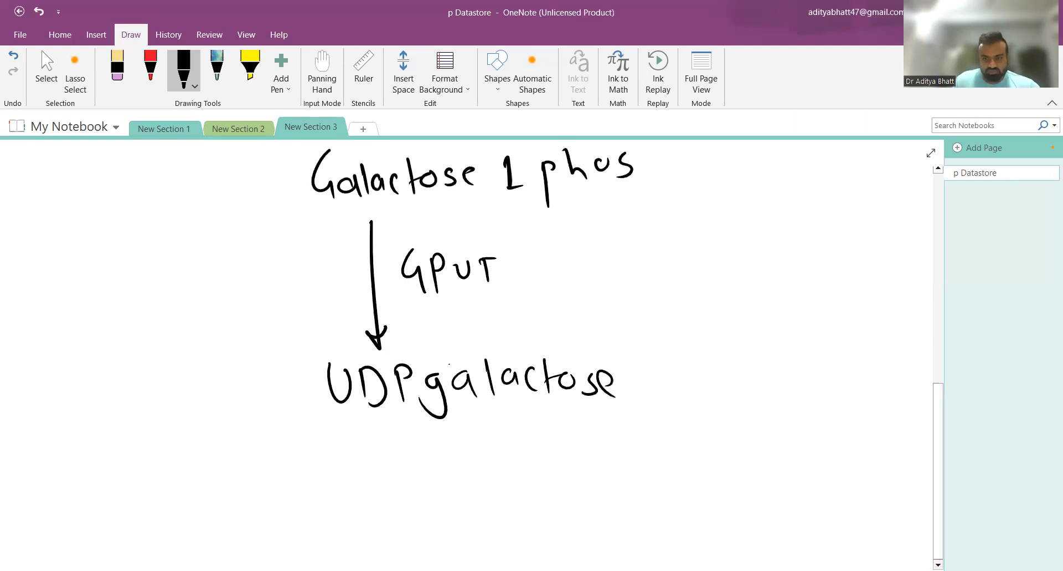
Step: Ink UDPglucose via Galactose epimerase and a rightward arrow toward glucose
scroll("down", 3)
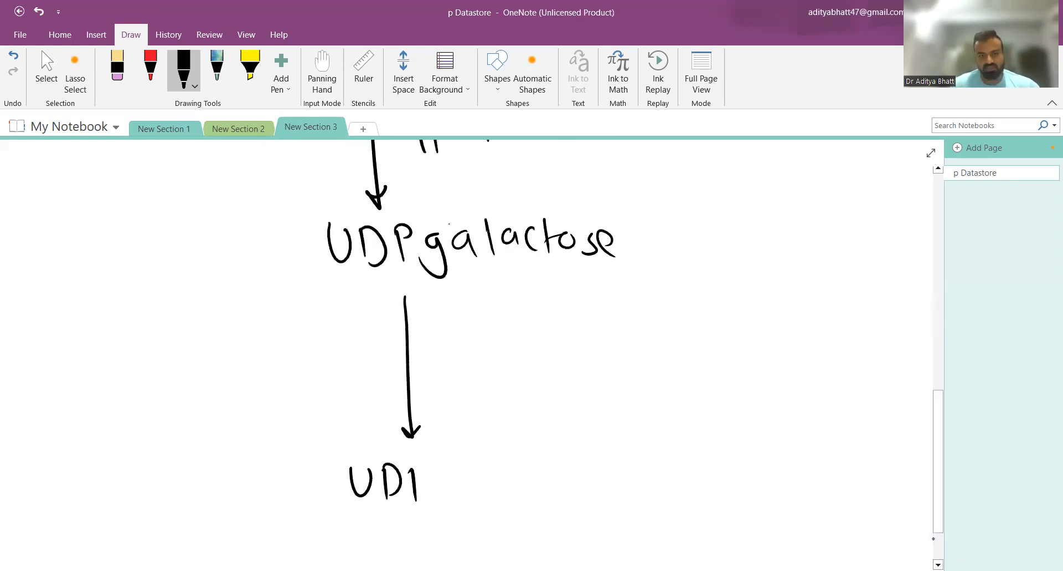
left_click_drag(421, 482, 542, 482)
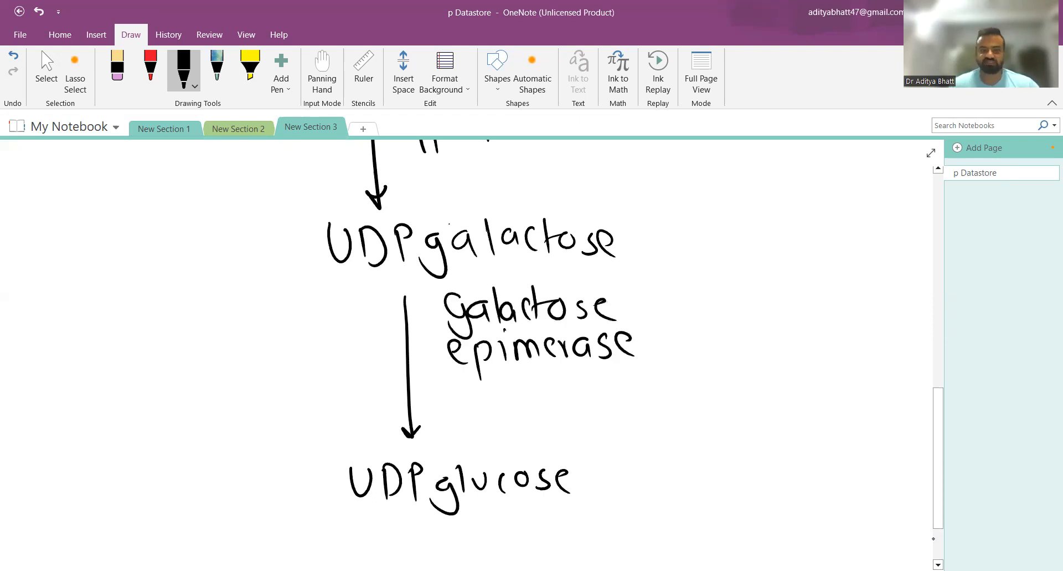
left_click_drag(597, 476, 783, 468)
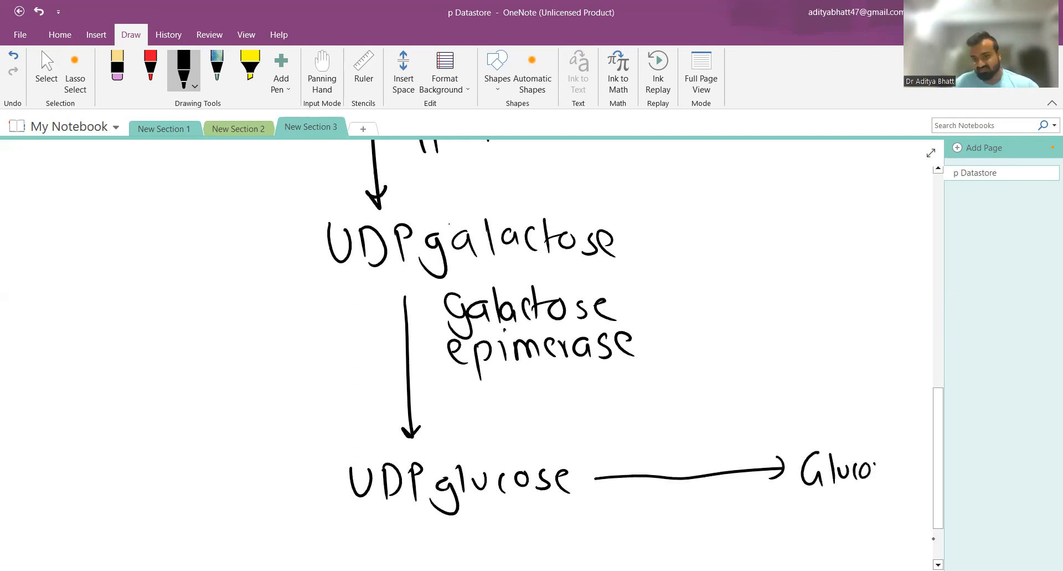
left_click(869, 471)
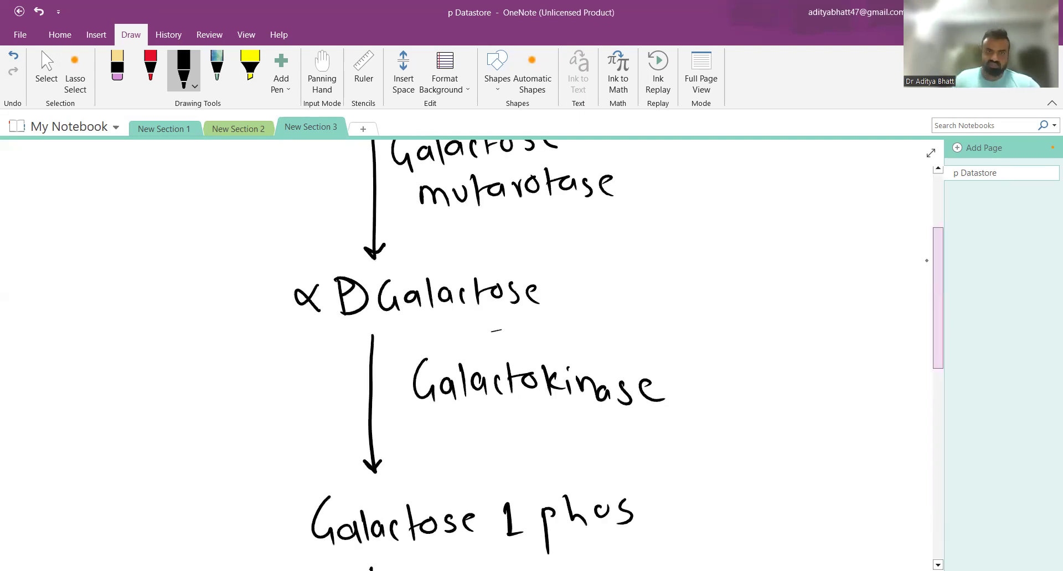
scroll("up", 3)
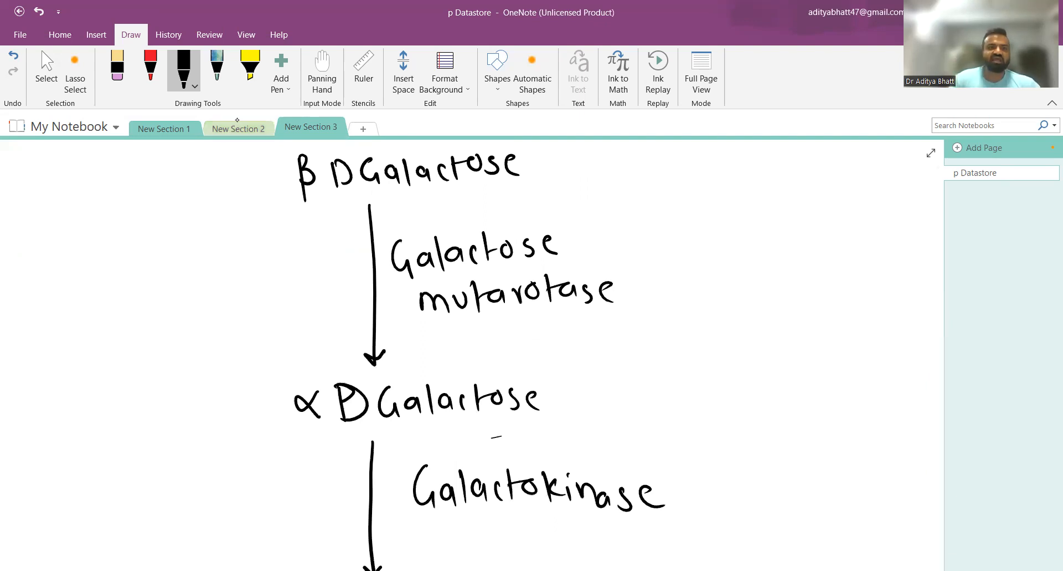
Step: On the Galactosemia page, write point 1 'def of GPUT enzyme (GALT def)'
left_click(238, 129)
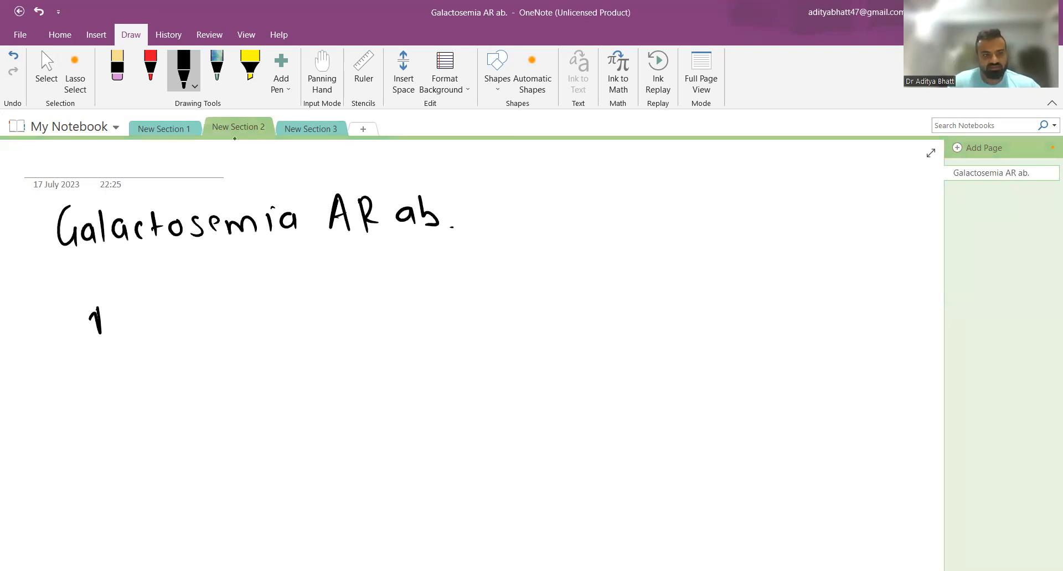
scroll("down", 3)
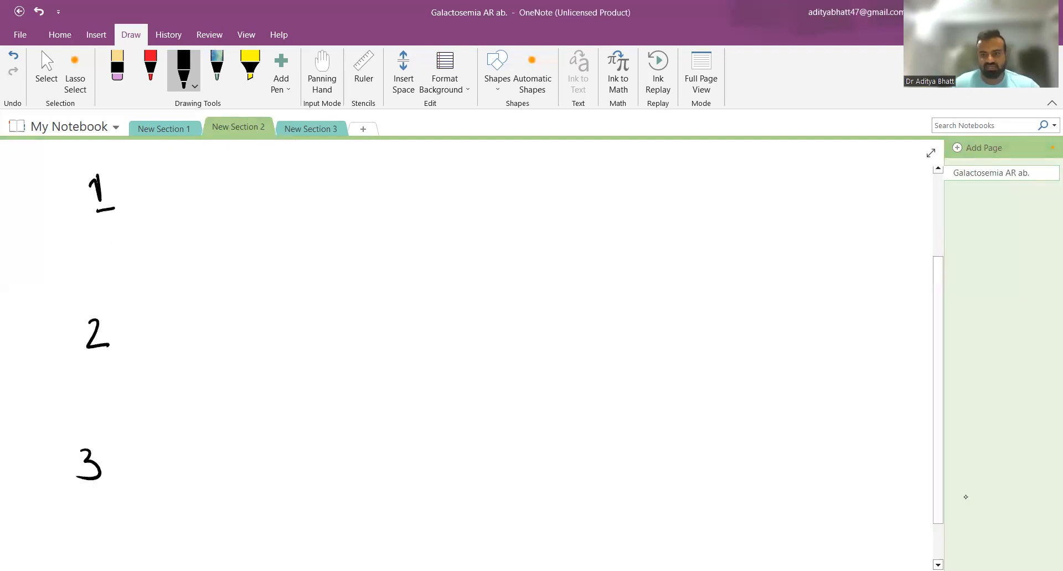
scroll("down", 3)
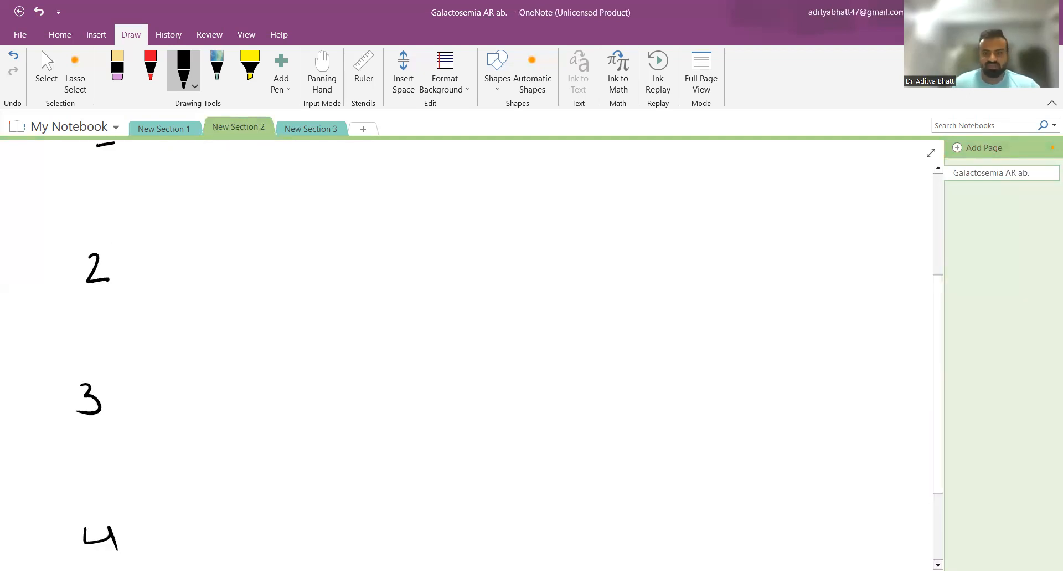
scroll("up", 3)
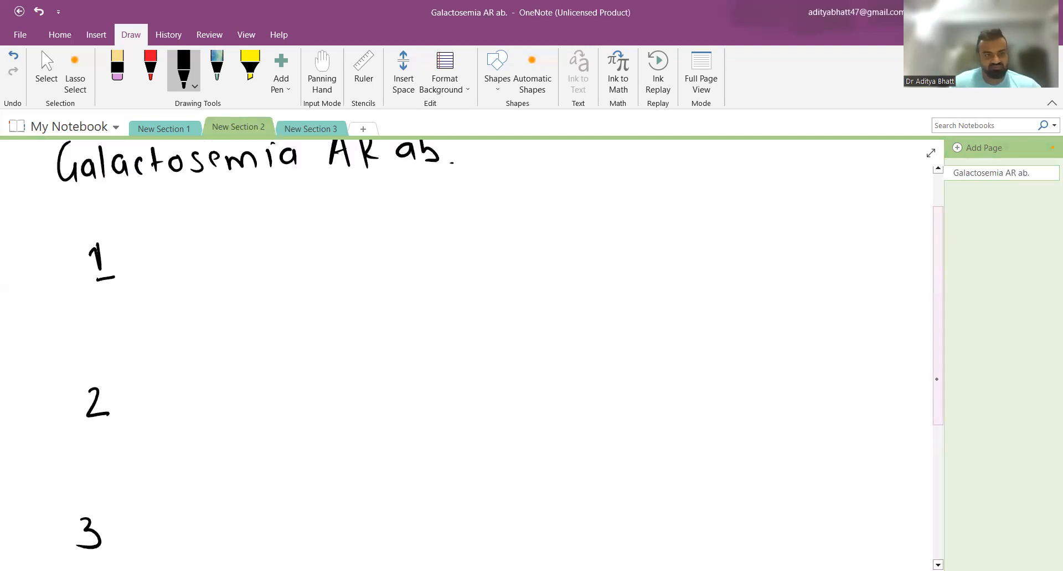
left_click_drag(132, 258, 230, 271)
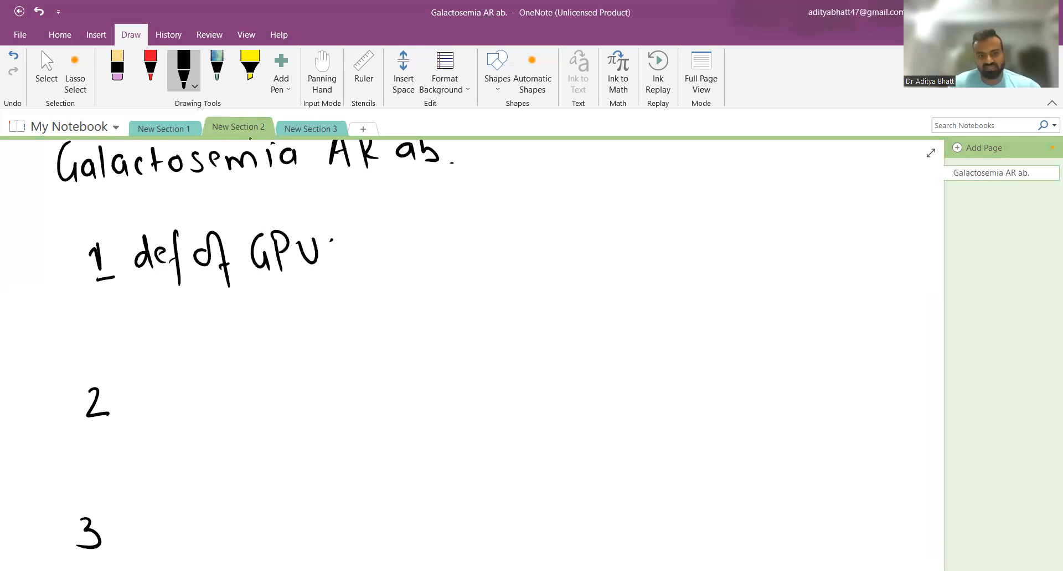
left_click_drag(332, 255, 431, 255)
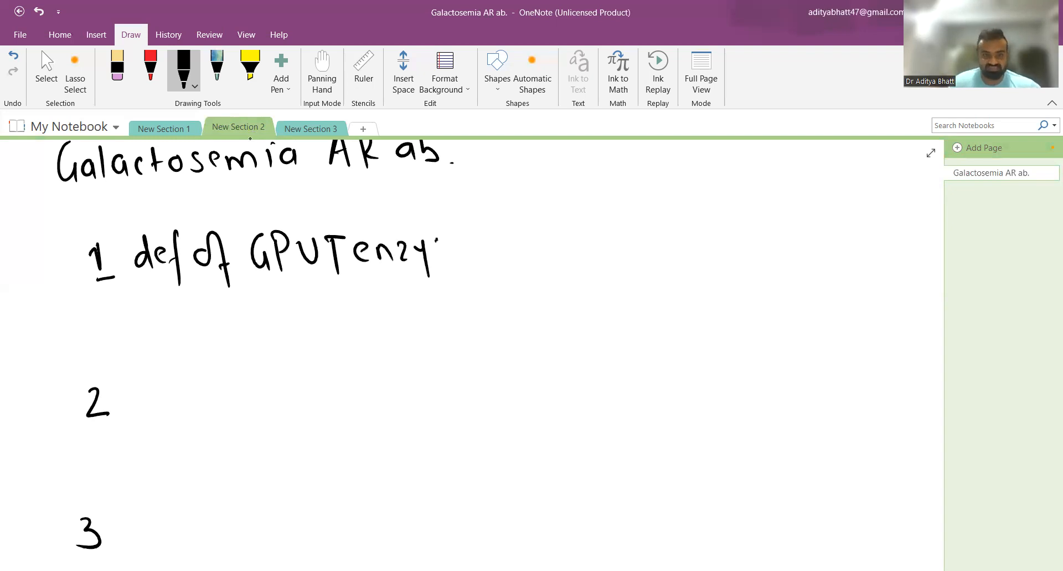
left_click_drag(427, 255, 479, 255)
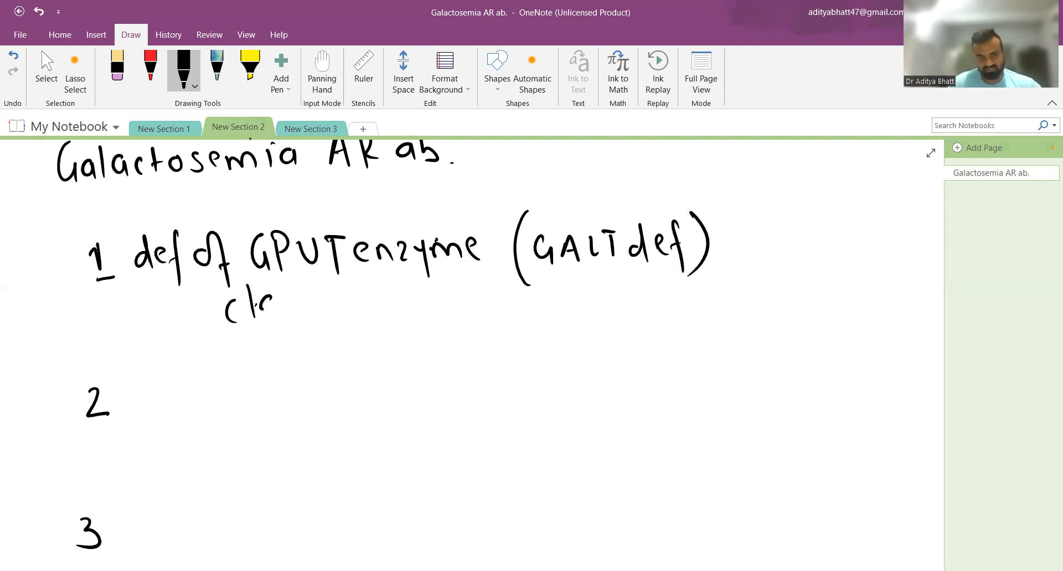
Step: Write 'classical' beneath the GPUT deficiency point
left_click_drag(272, 298, 367, 303)
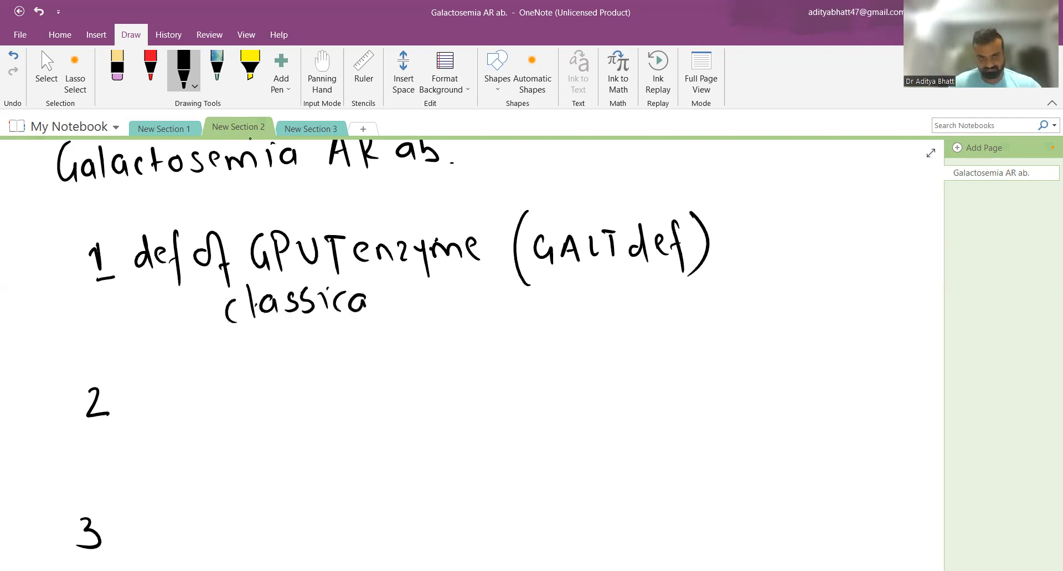
left_click_drag(370, 298, 390, 285)
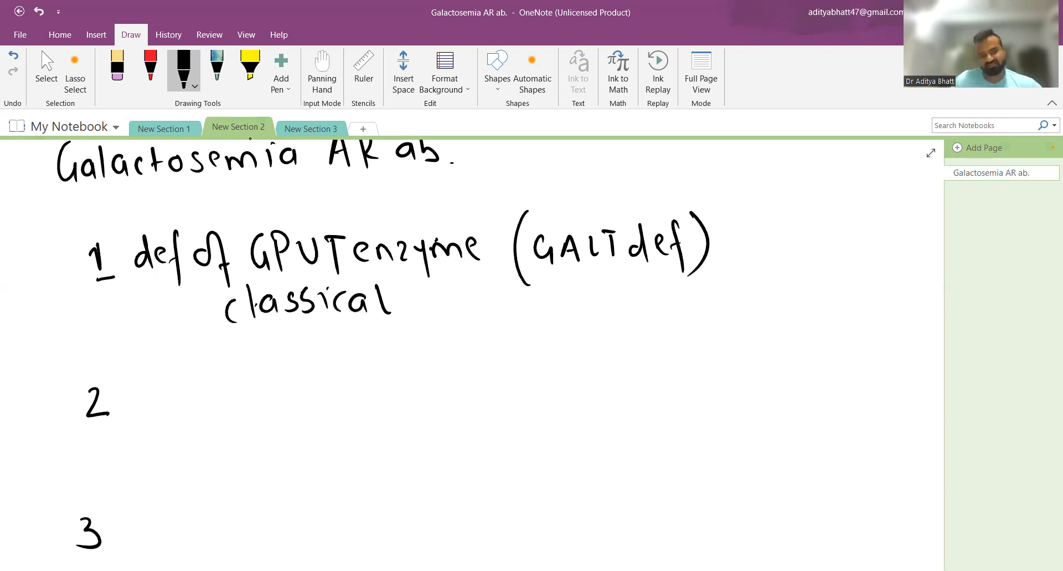
mouse_move(480, 117)
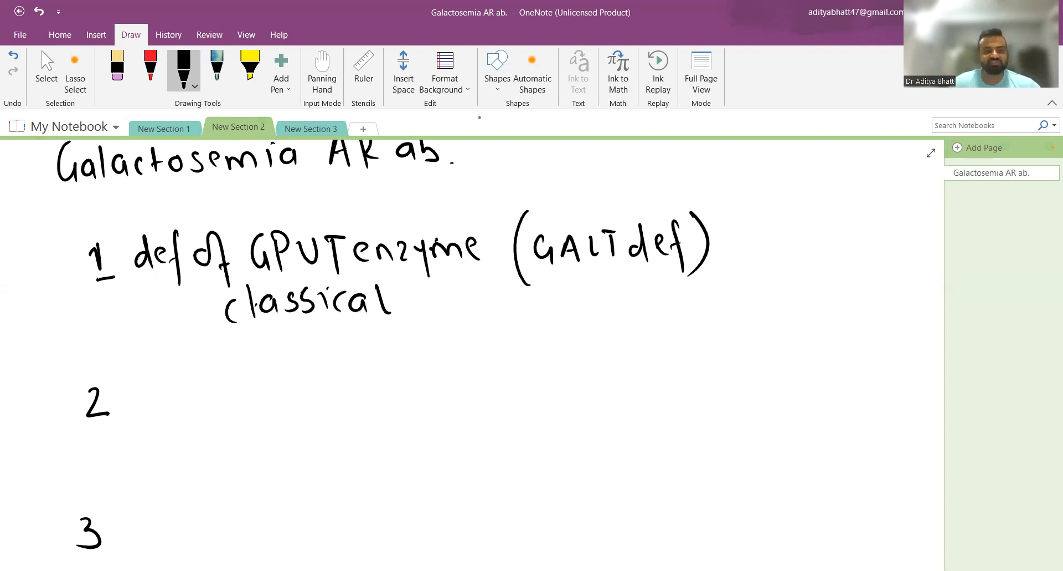
Step: Write point 2 as galactokinase deficiency (GALK def)
left_click_drag(139, 400, 291, 387)
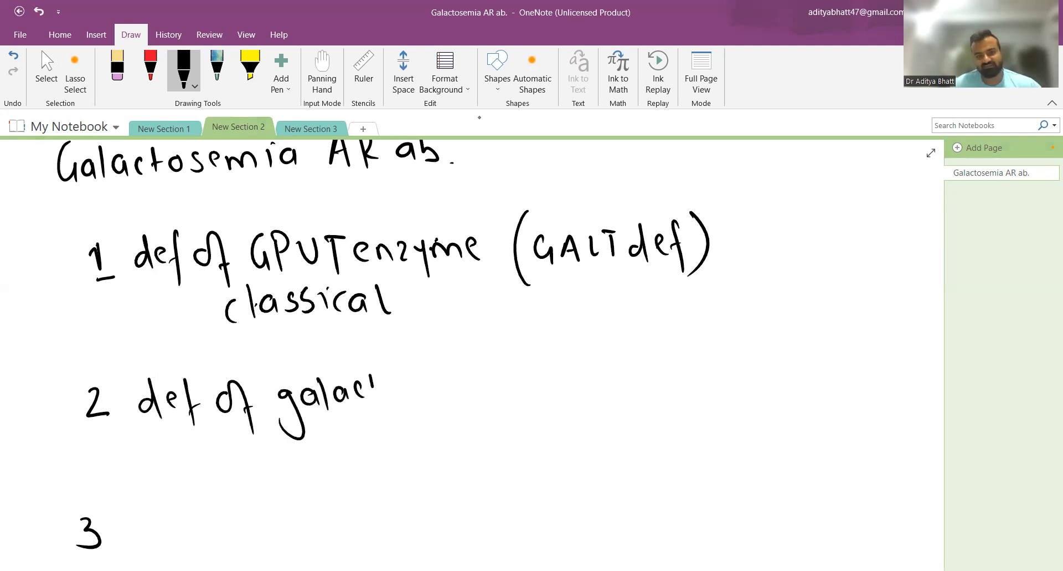
left_click_drag(367, 390, 458, 389)
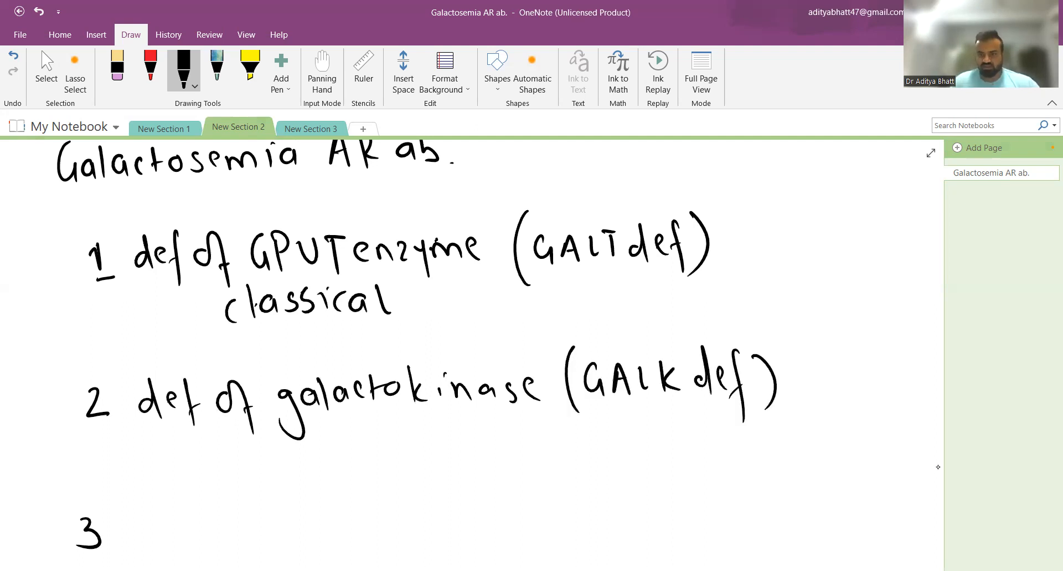
scroll("down", 3)
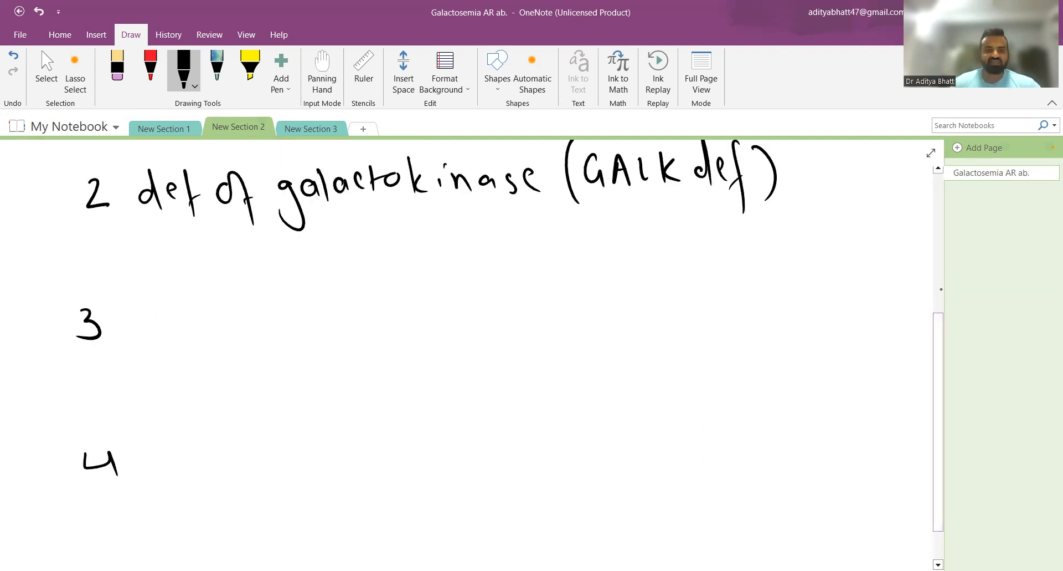
Step: Write points 3 and 4: galactose epimerase (GALE def) and mutarotase (GALM def)
left_click_drag(163, 309, 186, 309)
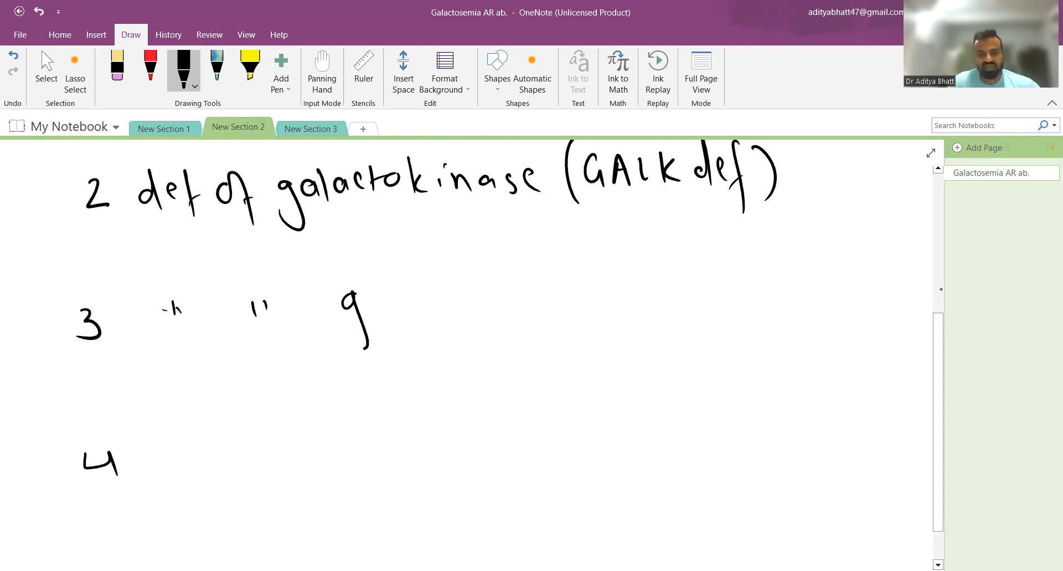
left_click_drag(345, 319, 499, 298)
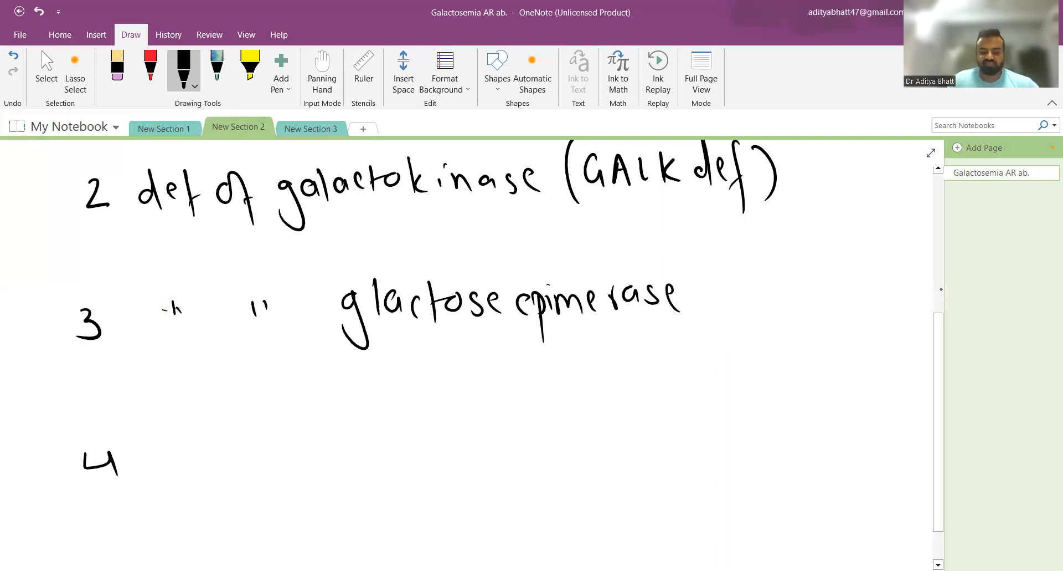
left_click_drag(696, 284, 807, 292)
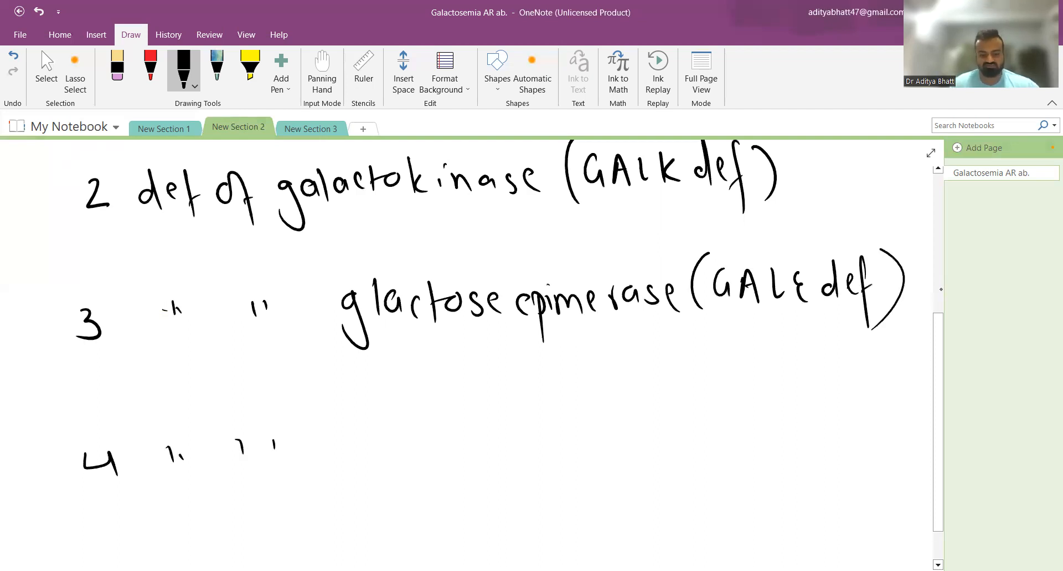
left_click(352, 418)
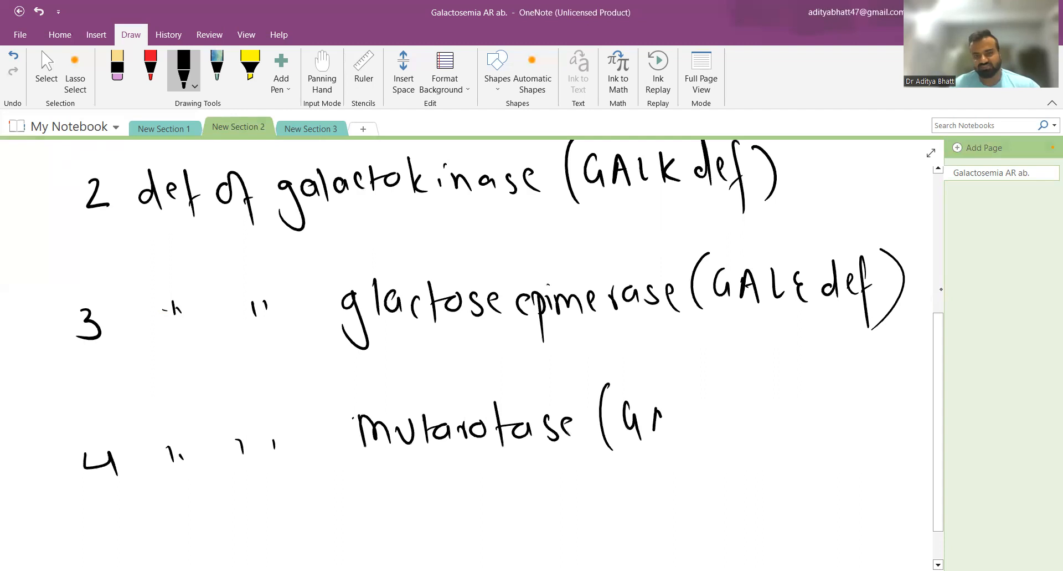
left_click_drag(638, 421, 787, 421)
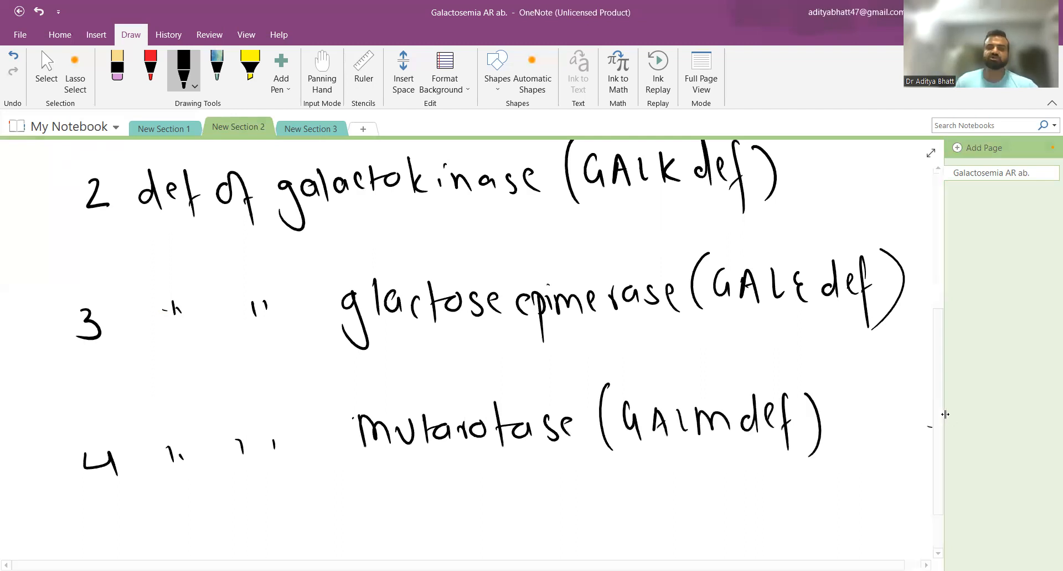
scroll("up", 3)
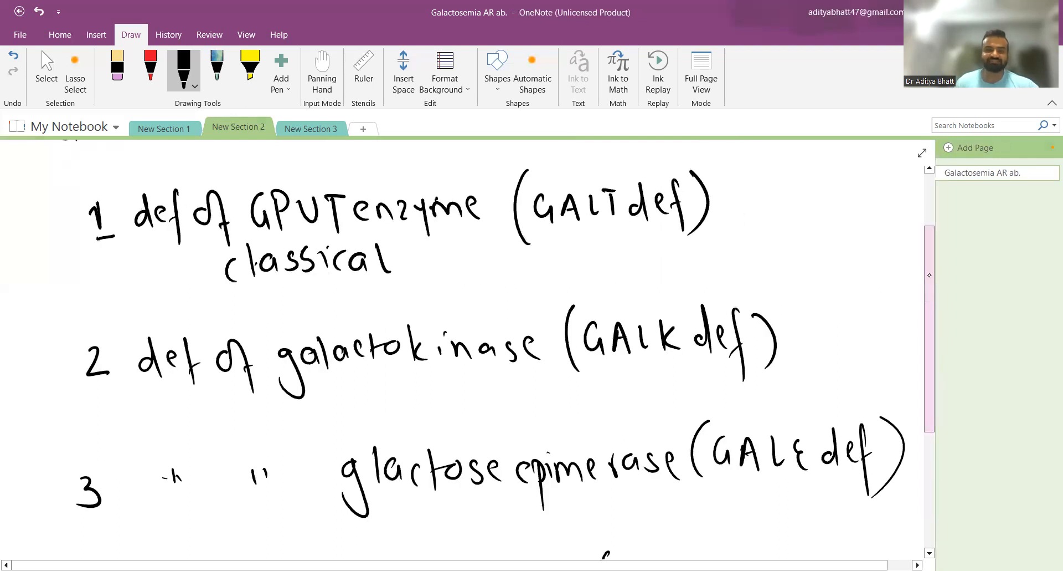
Step: On the pathway diagram, number mutarotase 4 and galactokinase 2 in red ink, then add New Section 4
left_click(310, 128)
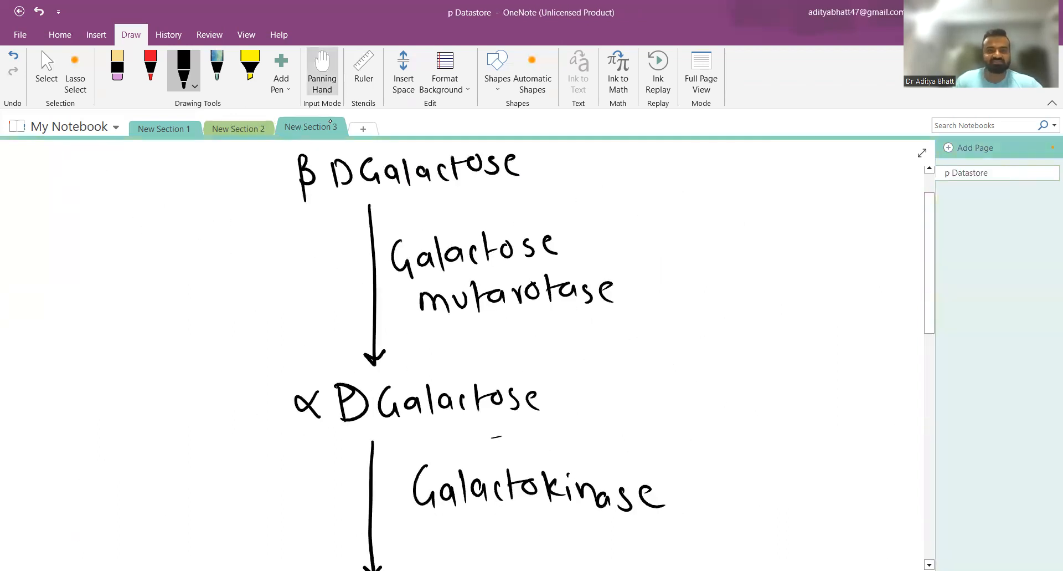
scroll("down", 3)
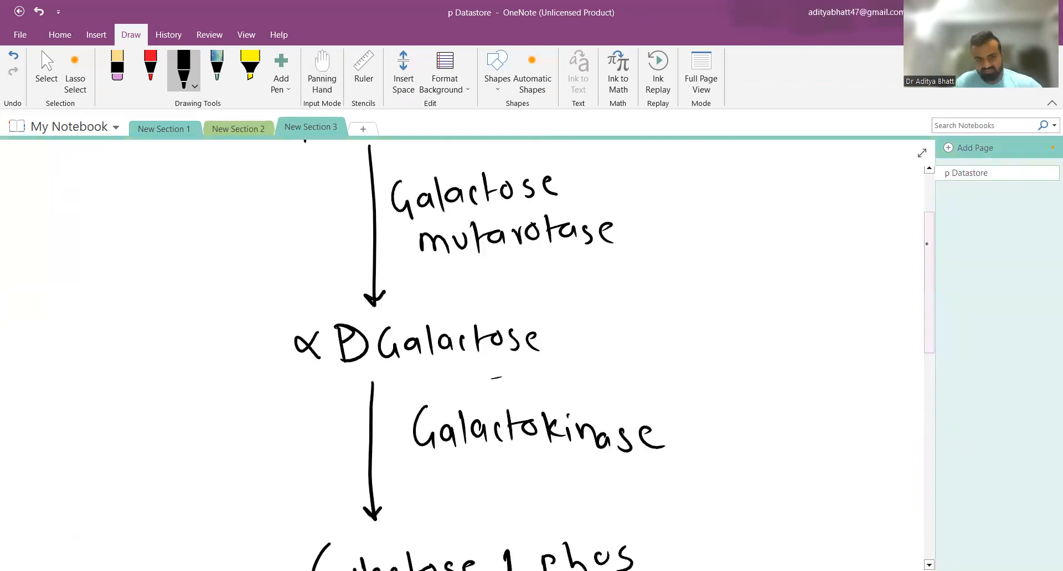
left_click(149, 69)
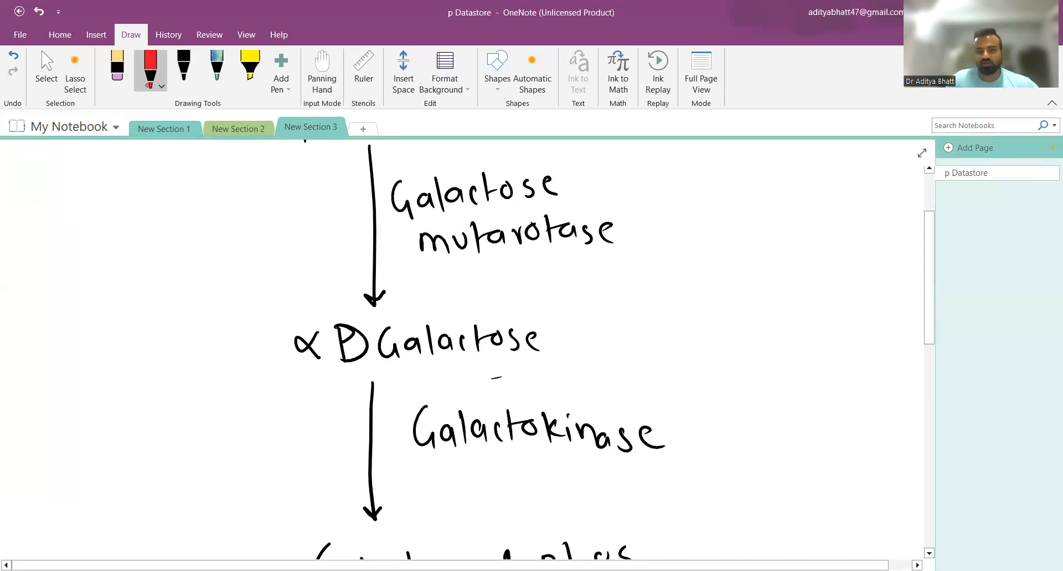
left_click_drag(681, 183, 712, 217)
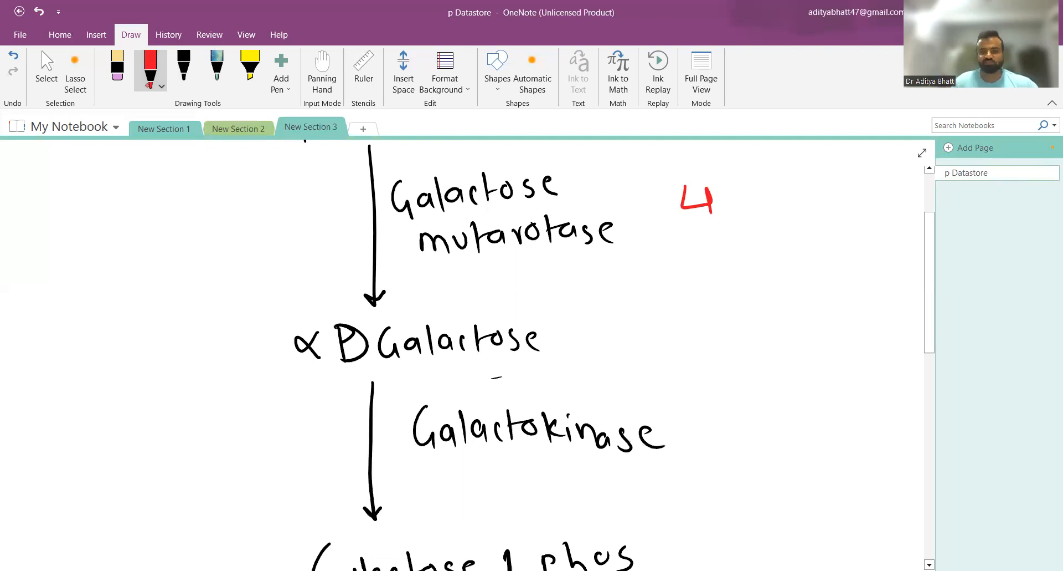
scroll("down", 3)
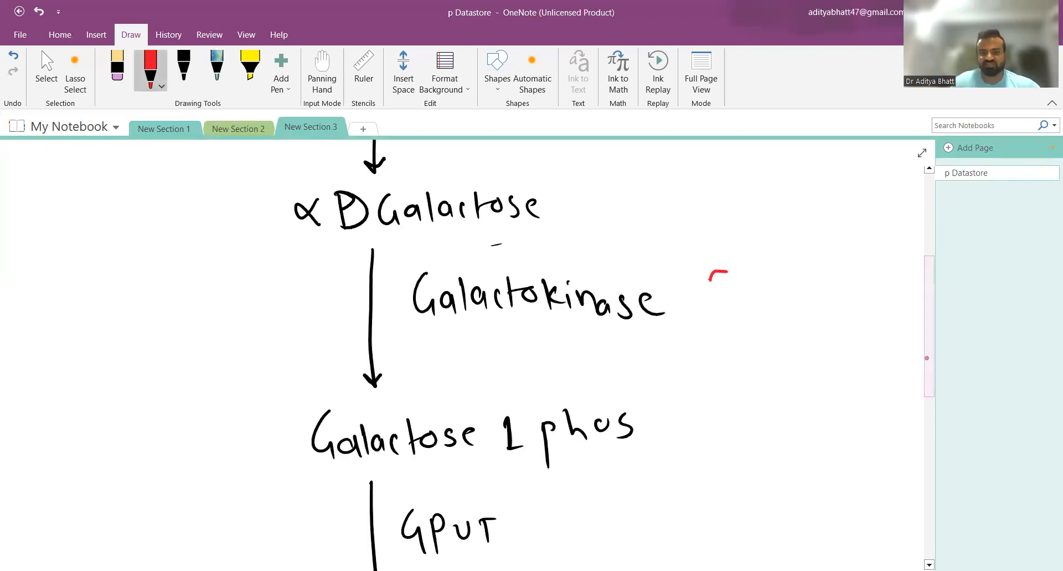
left_click_drag(712, 272, 742, 313)
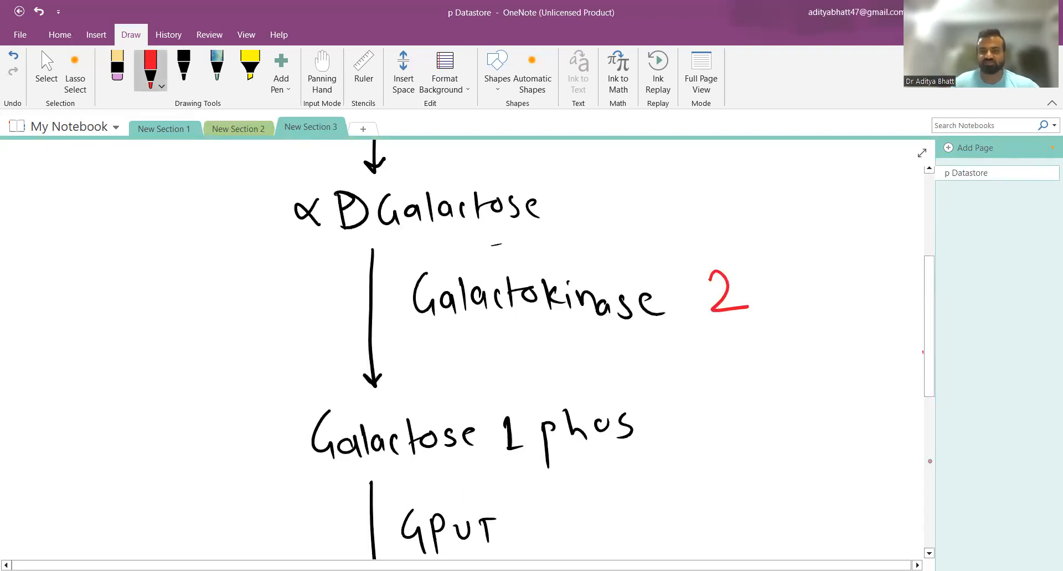
scroll("down", 3)
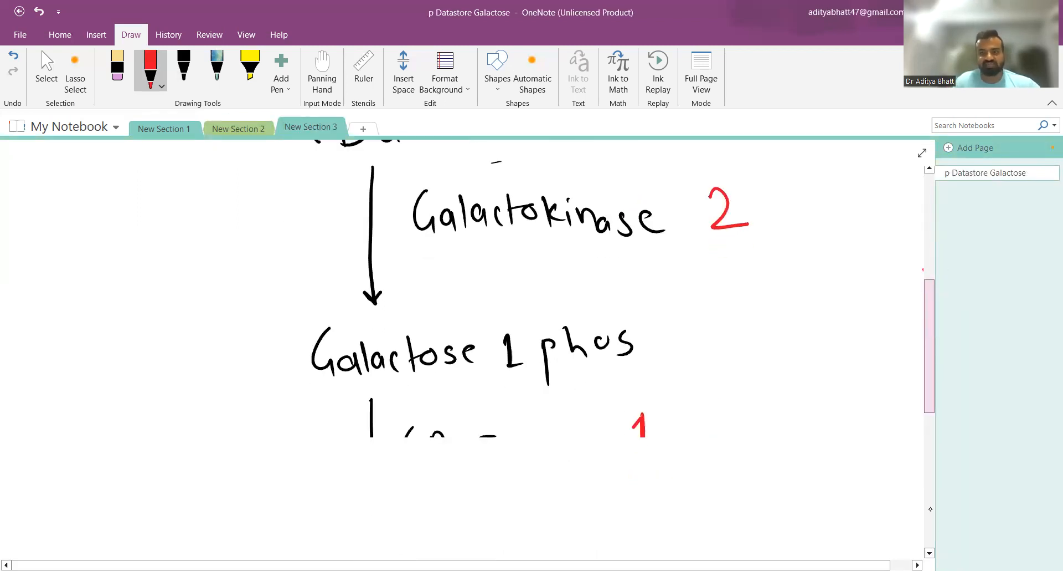
left_click(363, 129)
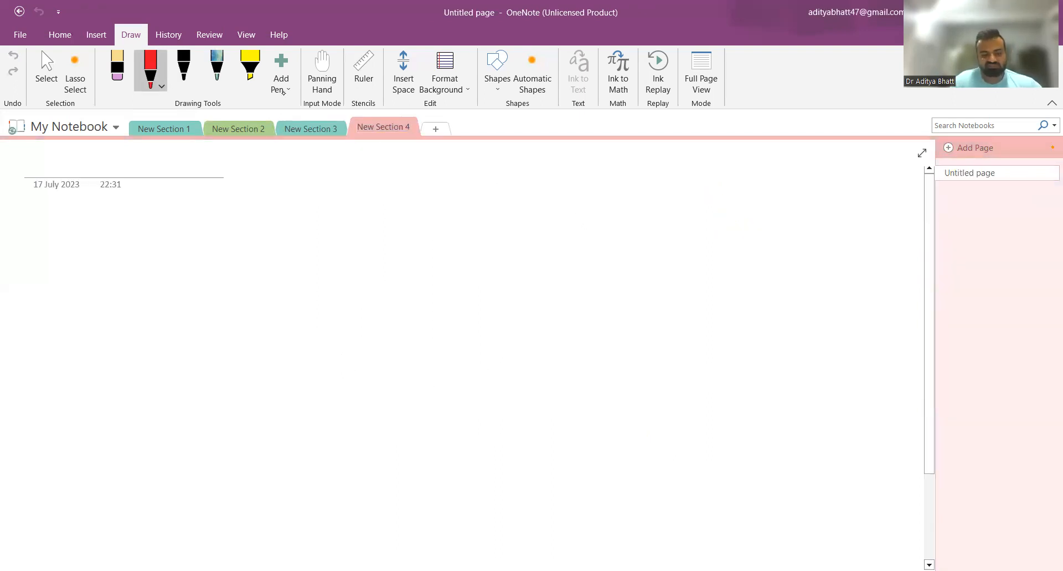
Step: In black ink, write the heading 'c/f' and 'GALT (GPUT)'
left_click(183, 67)
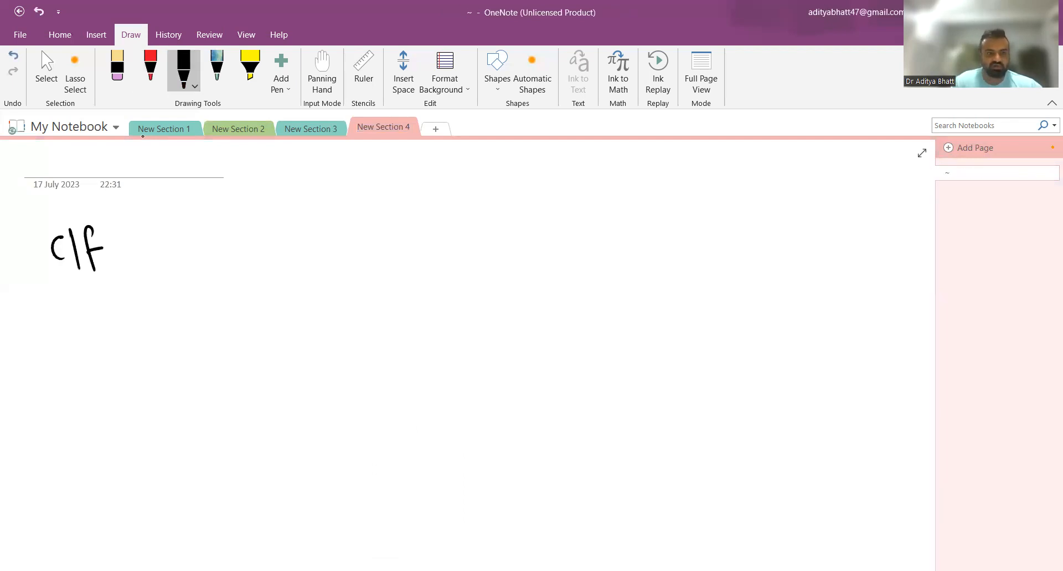
left_click_drag(64, 319, 115, 345)
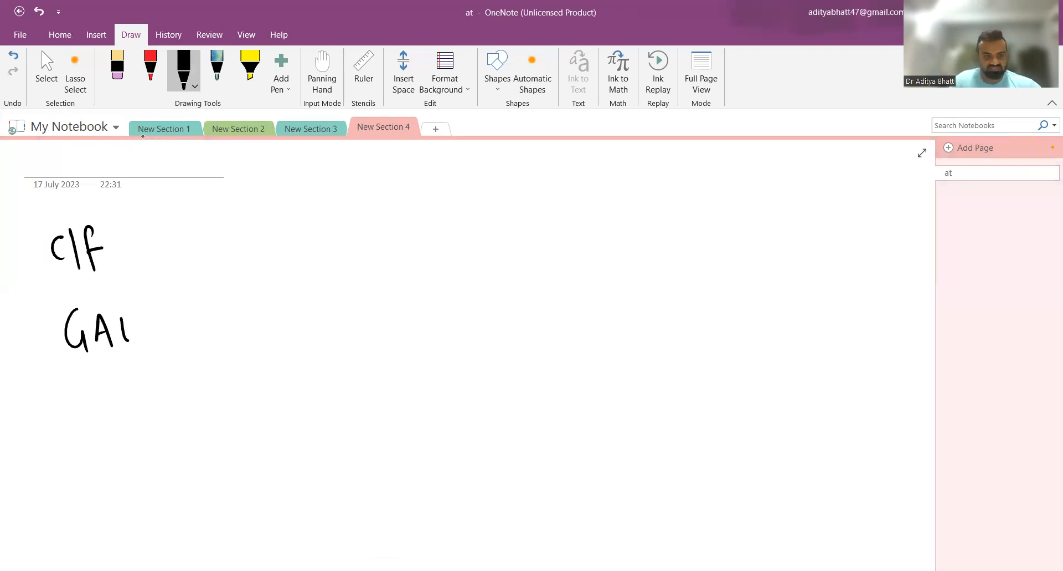
left_click_drag(143, 333, 237, 332)
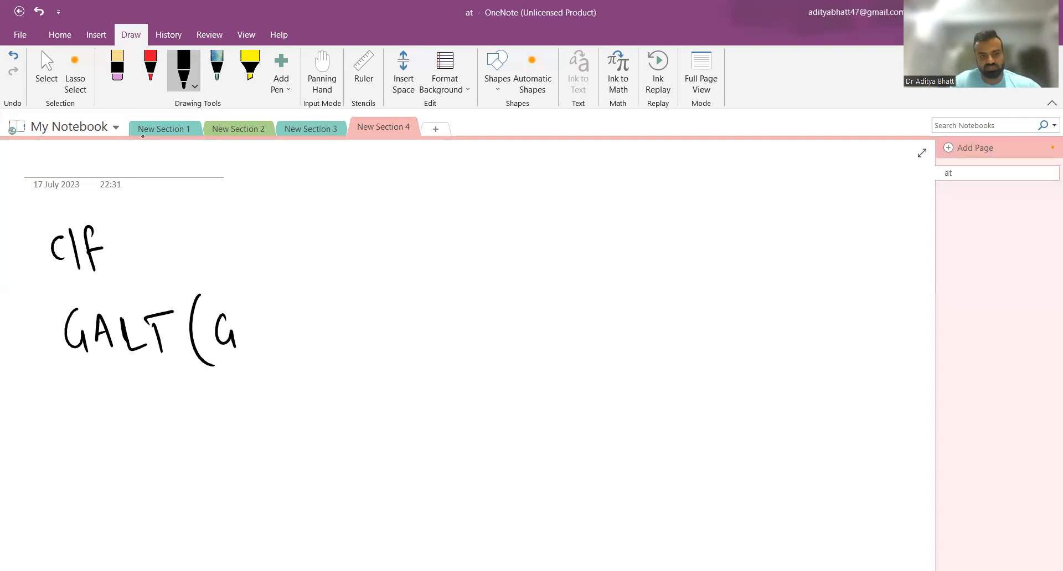
left_click_drag(244, 326, 313, 332)
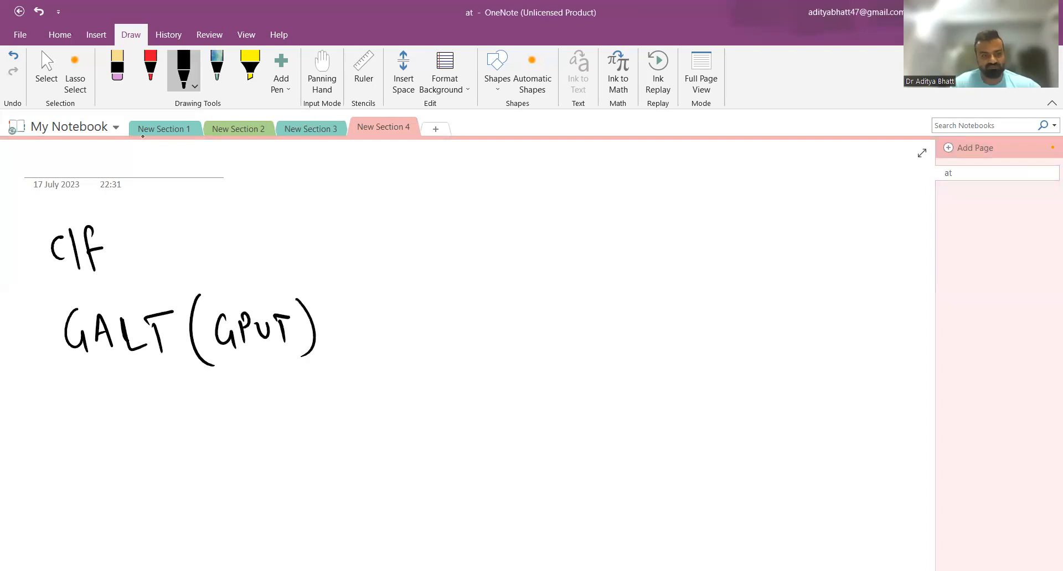
Step: List poor feeding, hypotonia, hepatomegaly, bleeding, gram -ve sepsis (E coli), onset ≤3 yrs
left_click_drag(132, 380, 166, 400)
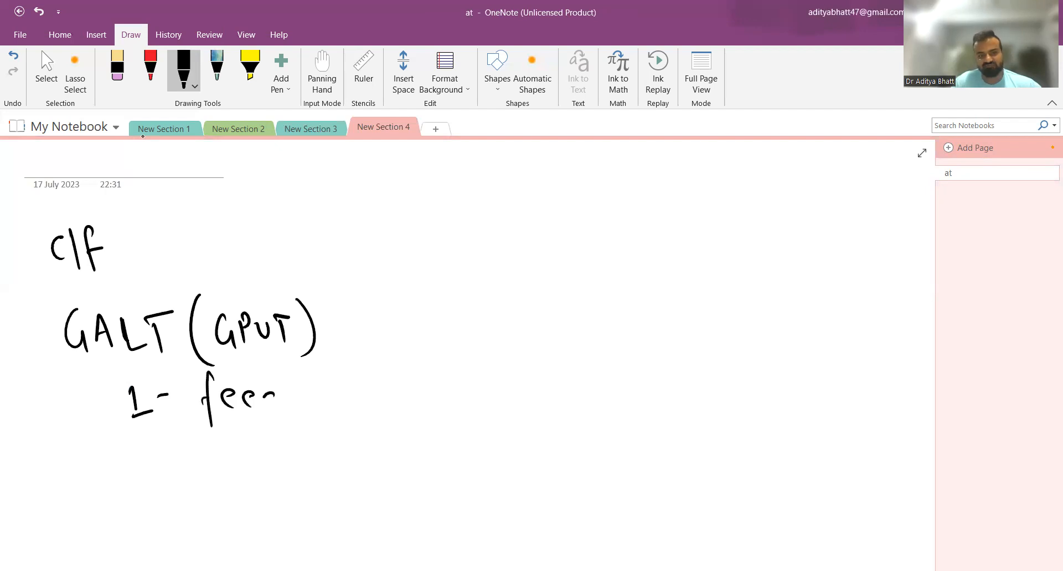
left_click_drag(258, 399, 367, 406)
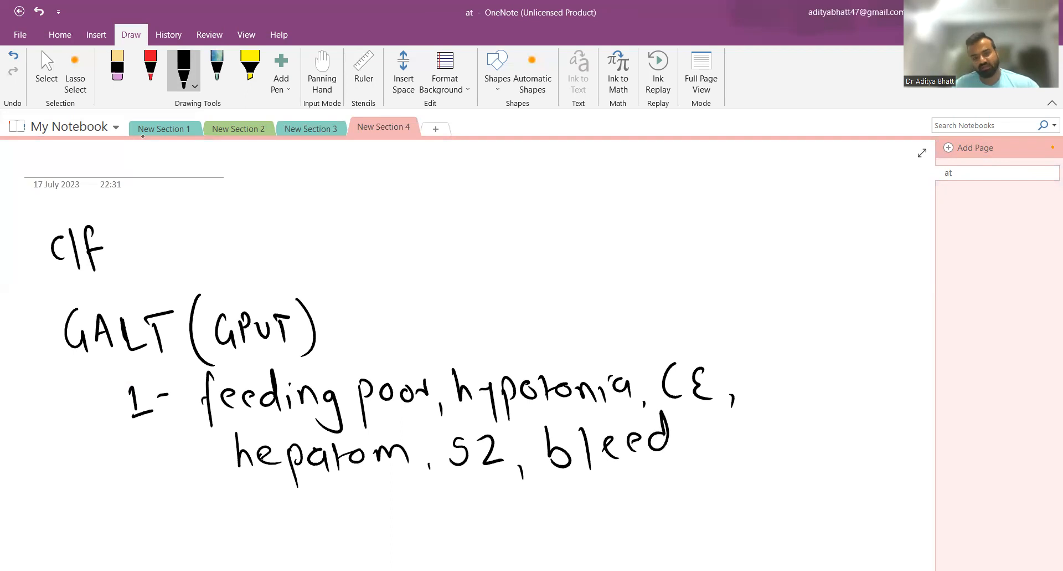
left_click_drag(665, 441, 745, 434)
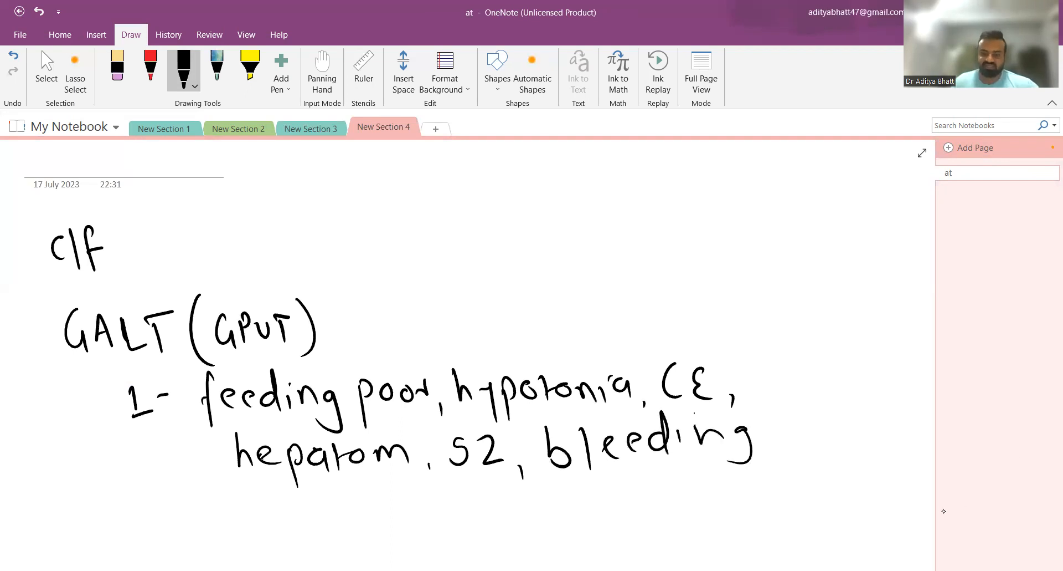
scroll("down", 3)
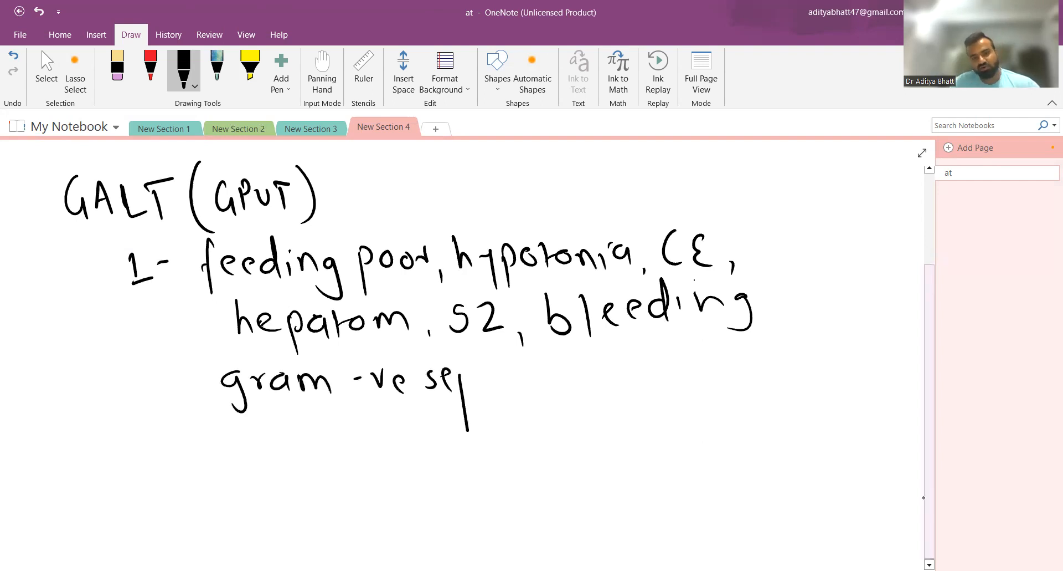
left_click_drag(467, 387, 536, 387)
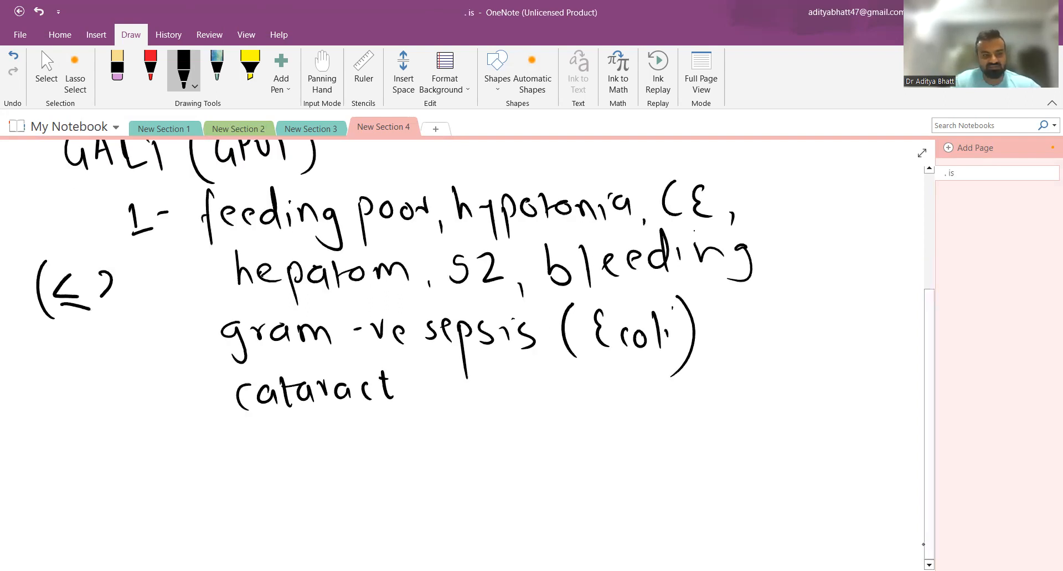
left_click_drag(102, 284, 173, 292)
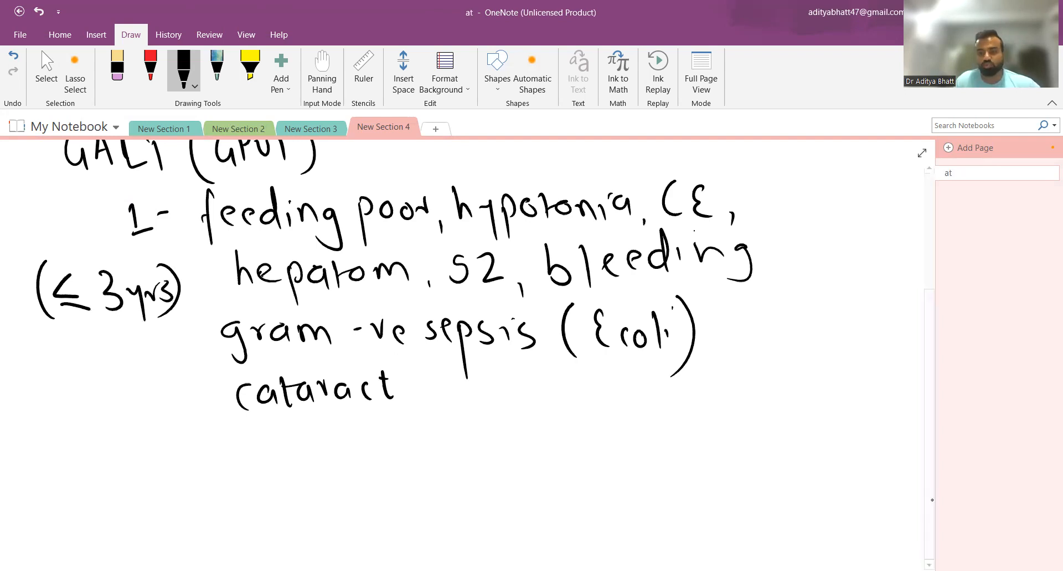
scroll("down", 3)
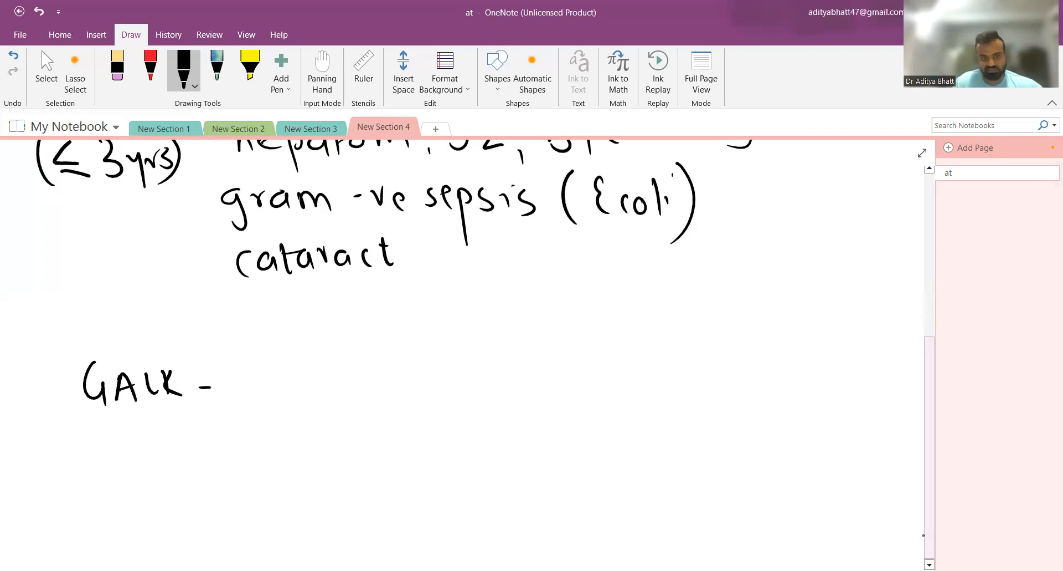
Step: Write 'GALK -' below the GALT clinical features
left_click_drag(237, 380, 329, 380)
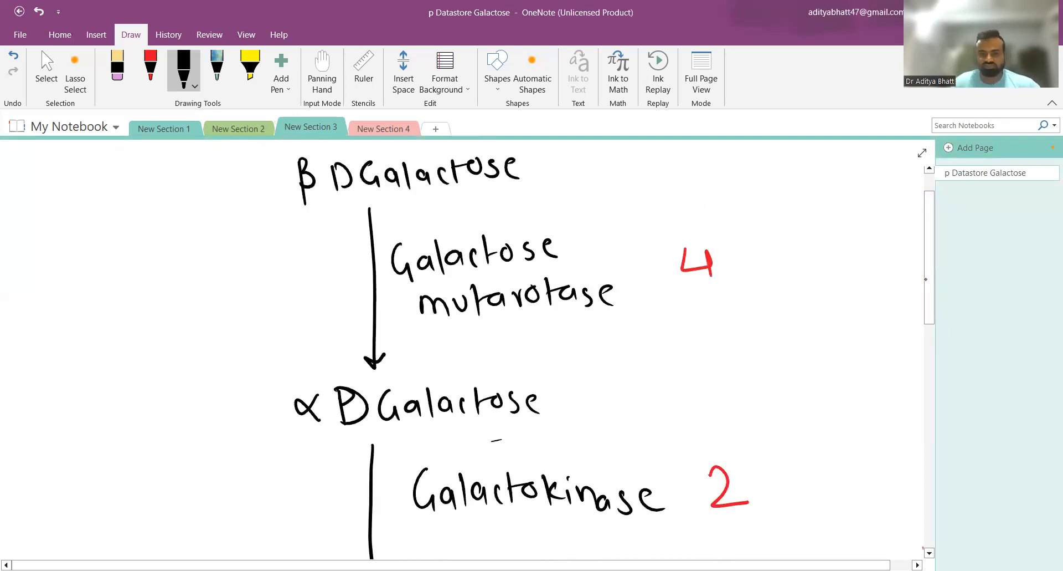
Step: Draw an arrow from α D Galactose to a boxed, starred 'galactitol', then return to Section 4
left_click_drag(560, 399, 719, 364)
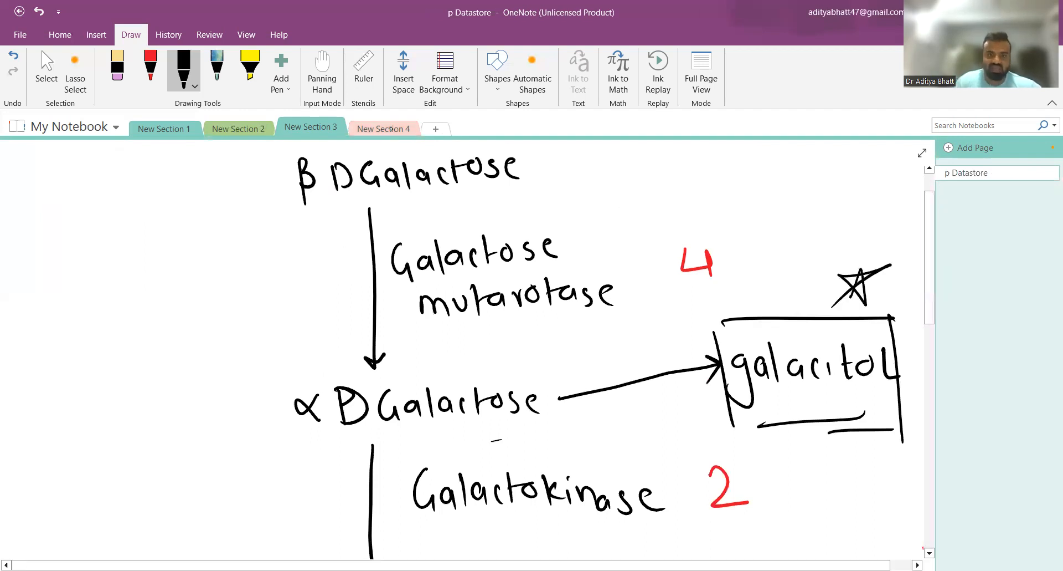
left_click(383, 128)
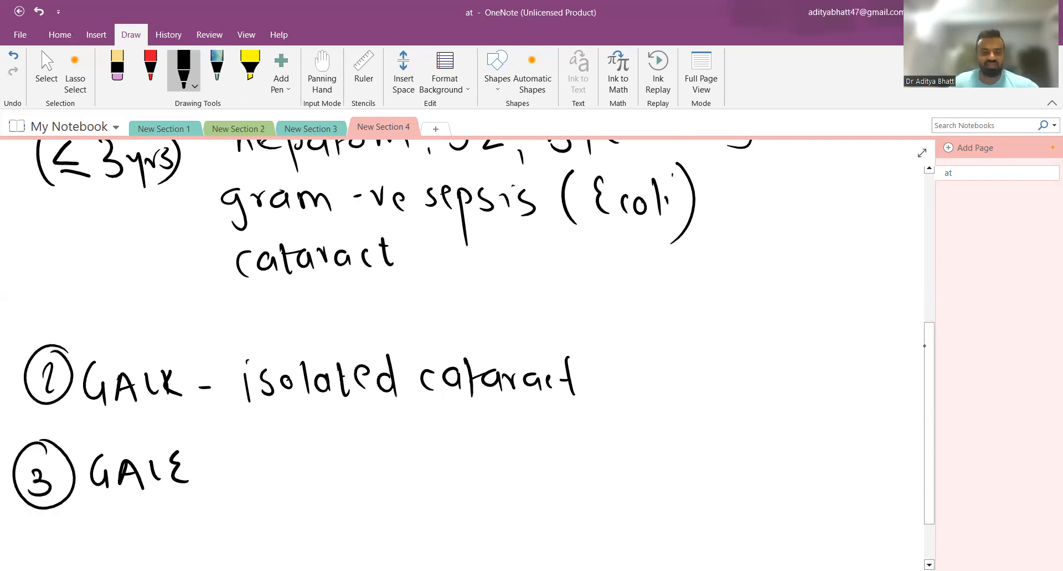
Step: Describe type ③ GALE as asymptomatic, mild/moderate
left_click_drag(210, 469, 291, 464)
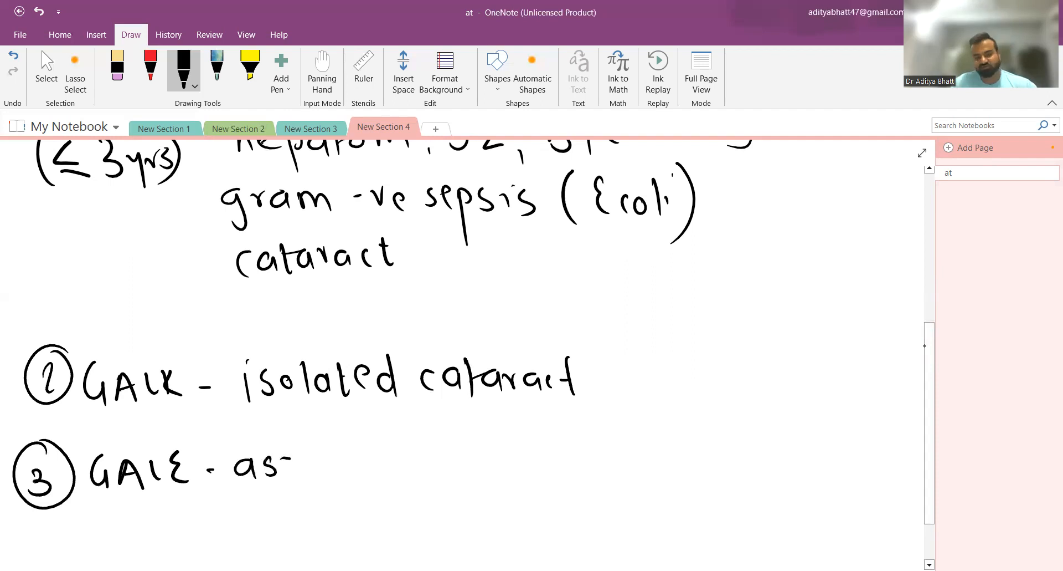
left_click_drag(298, 469, 400, 469)
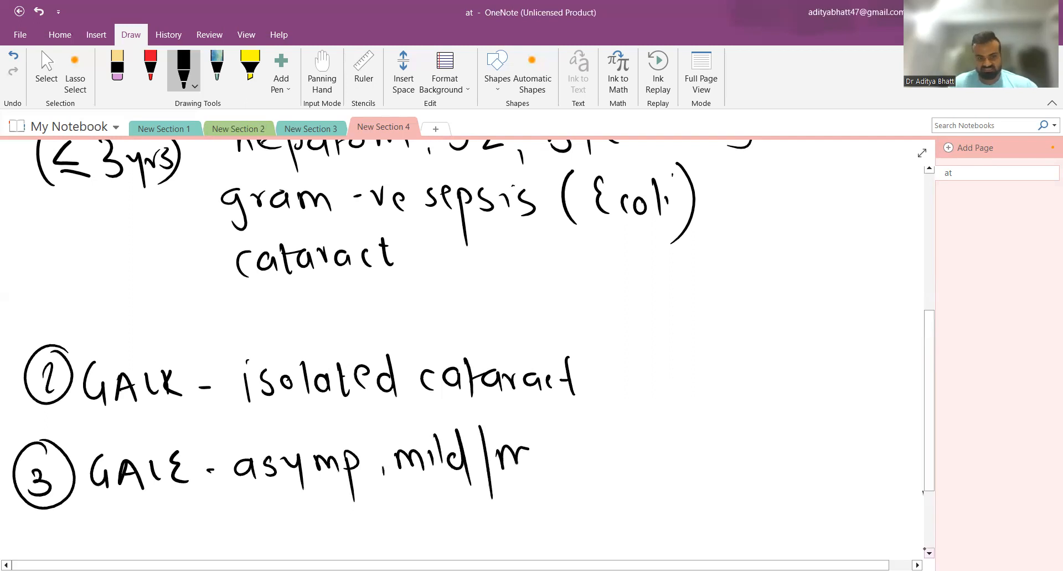
left_click_drag(489, 457, 620, 458)
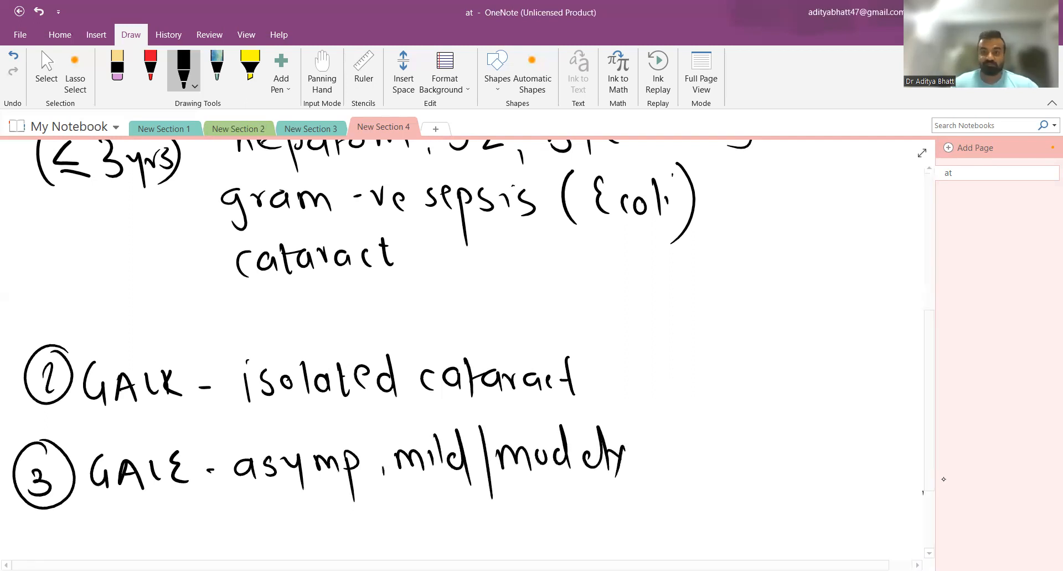
scroll("down", 3)
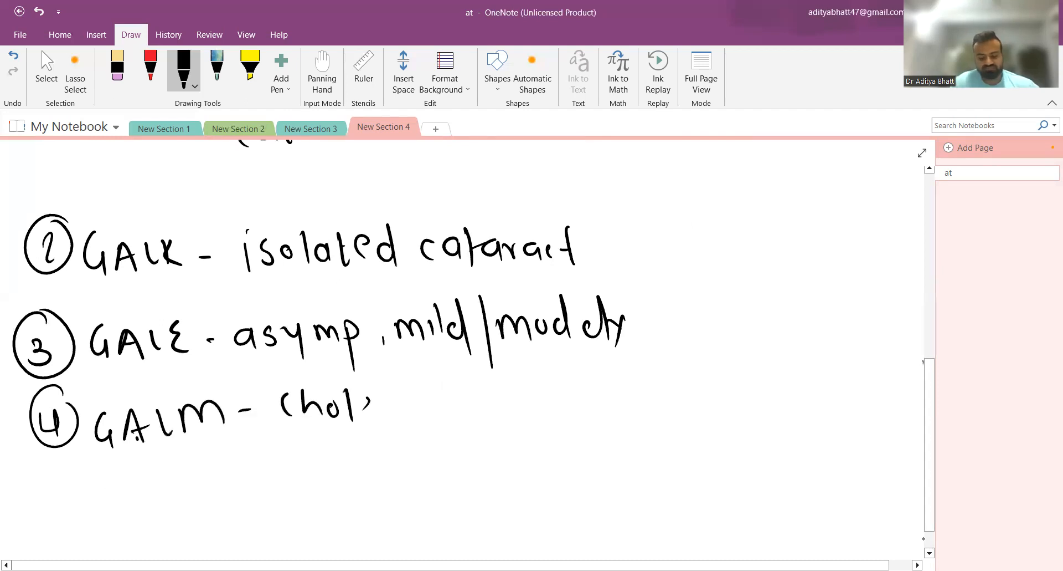
Step: Add type ④ GALM with cholestasis below
left_click_drag(373, 406, 476, 407)
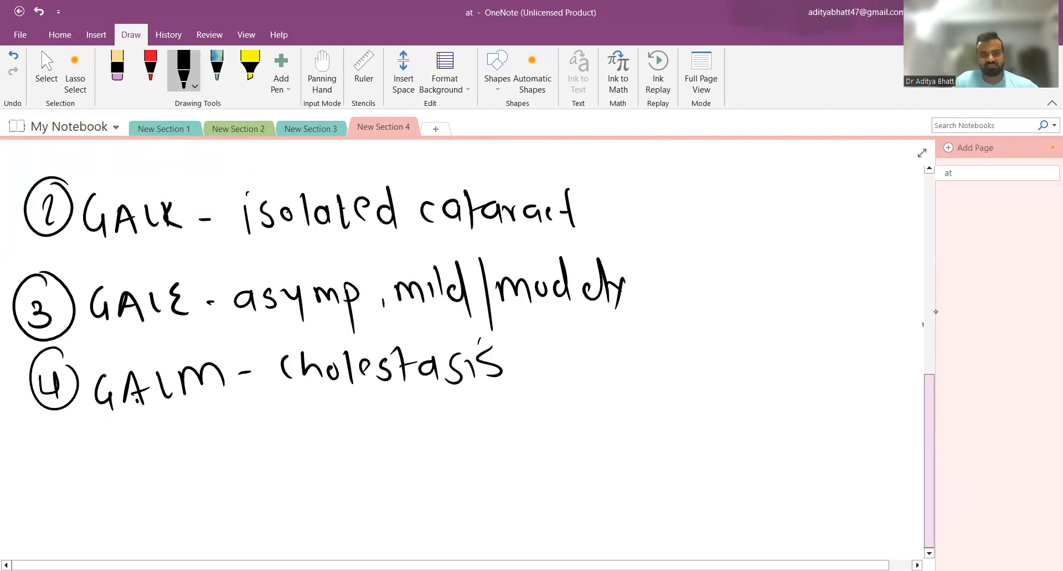
scroll("down", 3)
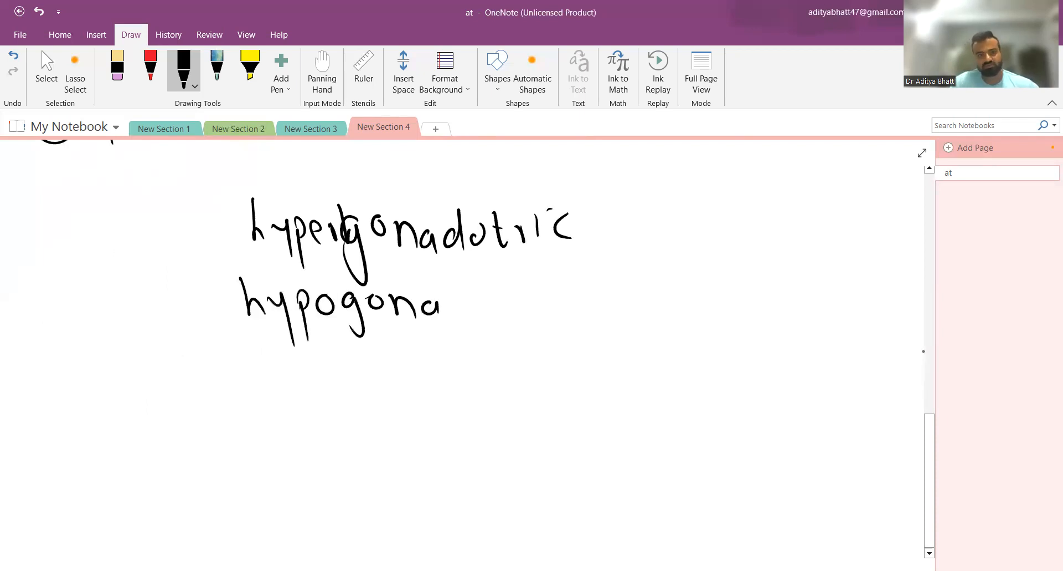
Step: Handwrite 'hypergonadotropic hypogonadism (↑LH/FSH) (↓sex hormones)' with both brackets closed
left_click_drag(441, 303, 556, 302)
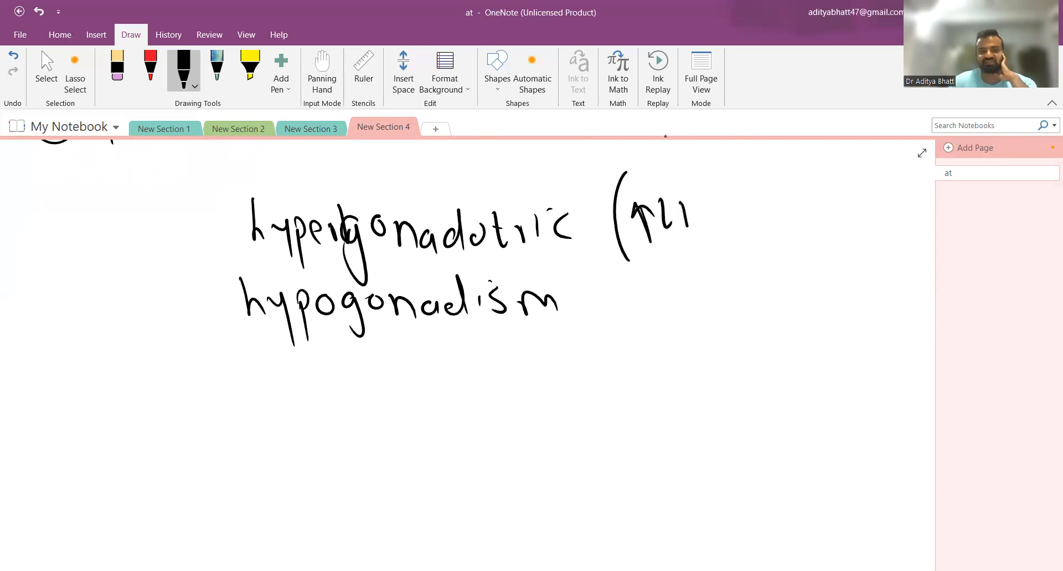
left_click_drag(665, 217, 780, 217)
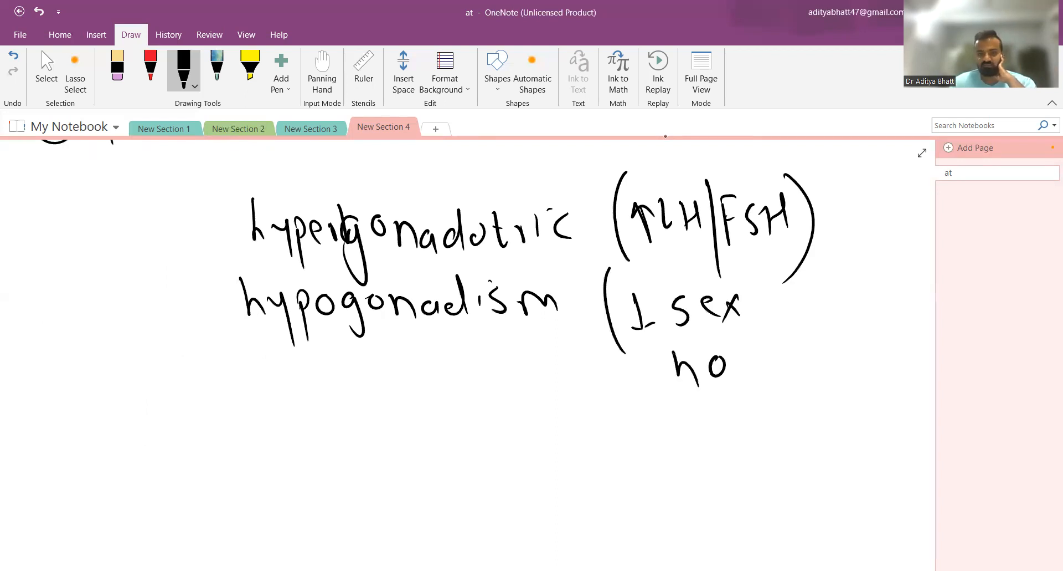
left_click_drag(733, 367, 841, 367)
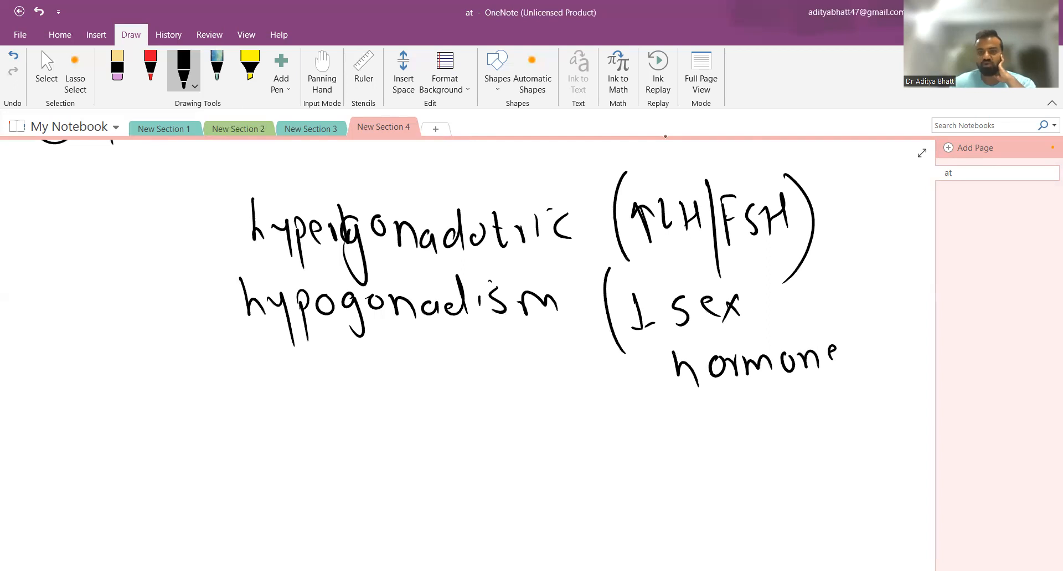
left_click_drag(834, 360, 861, 345)
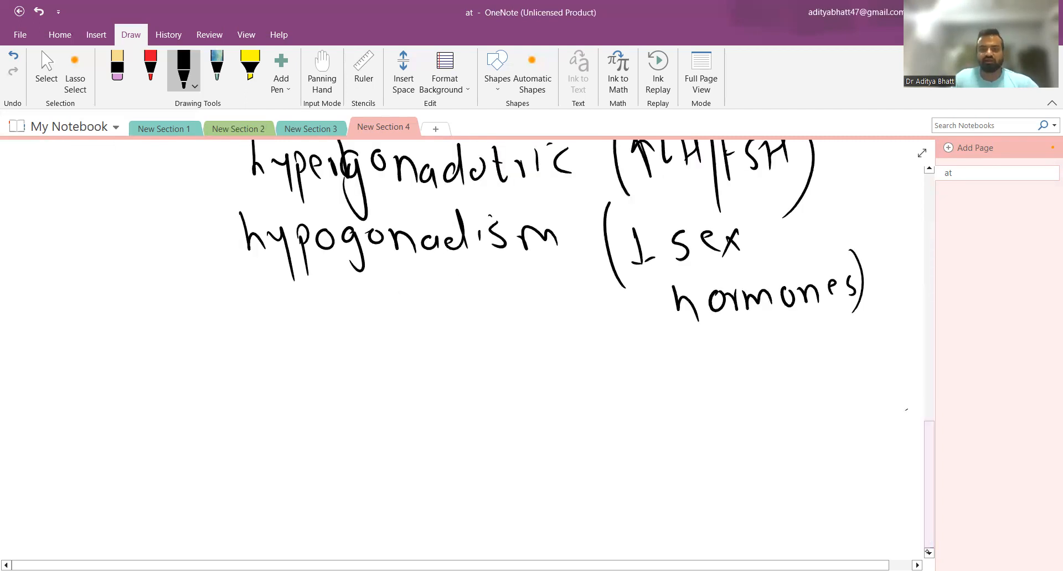
Step: Start investigations: 'Inv - RBC galactose enzyme estimation'
scroll("down", 3)
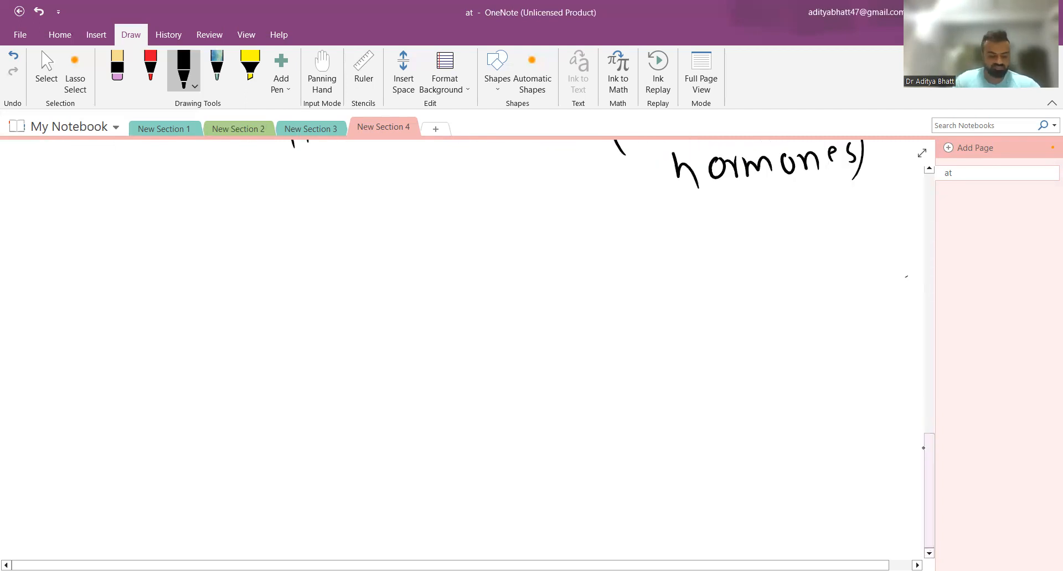
left_click_drag(133, 248, 136, 295)
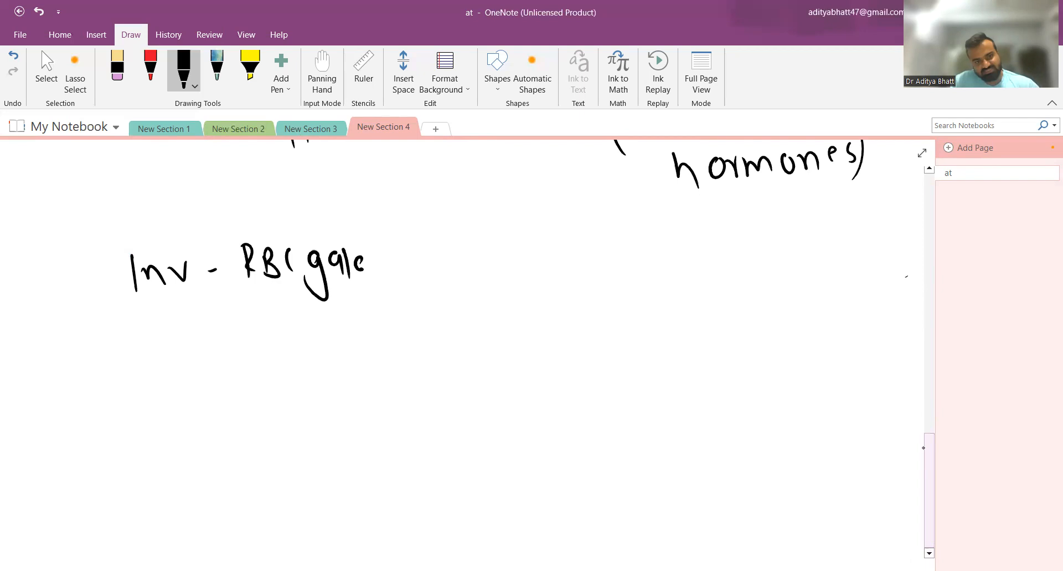
left_click_drag(366, 268, 465, 268)
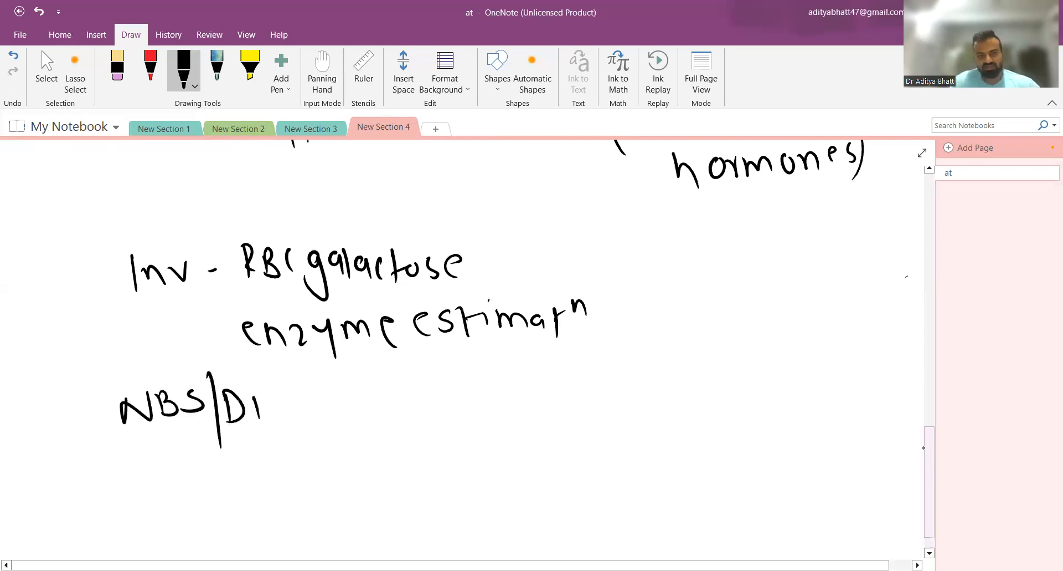
Step: Add 'NBS/DBS - TMS → galactosemia' as the screening investigation
left_click_drag(244, 407, 306, 407)
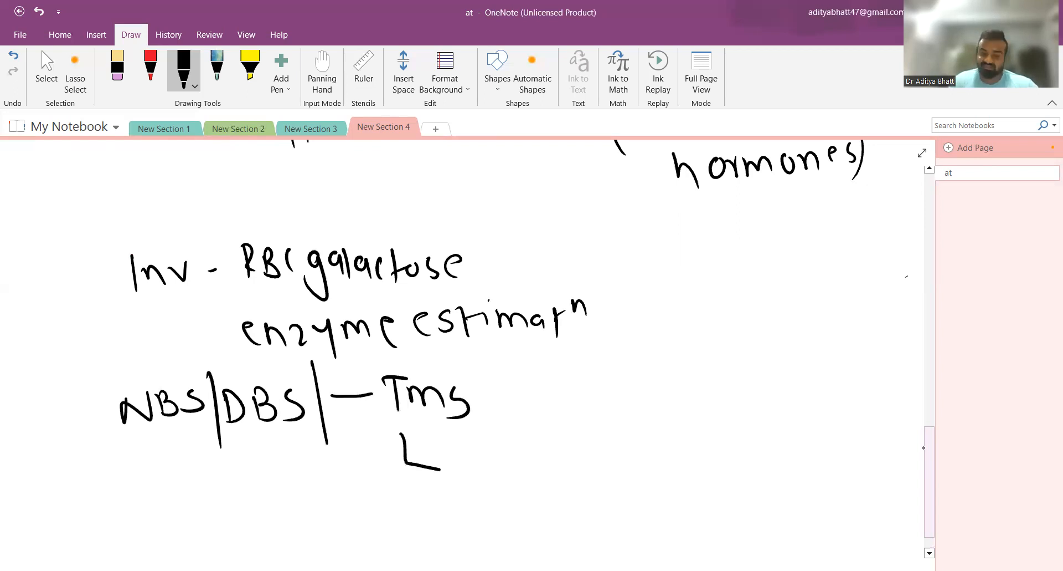
left_click_drag(403, 461, 447, 475)
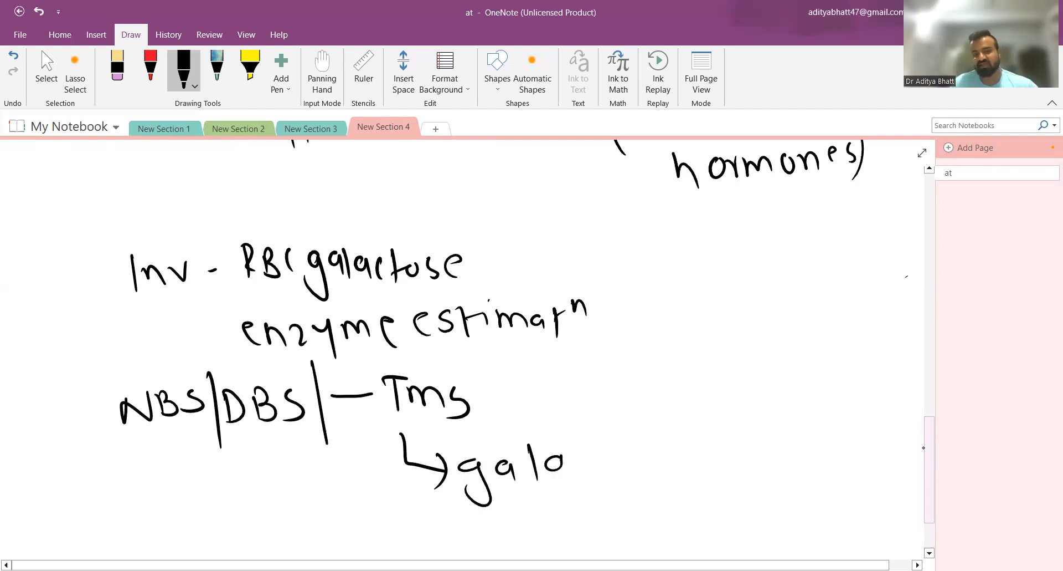
left_click_drag(563, 464, 671, 469)
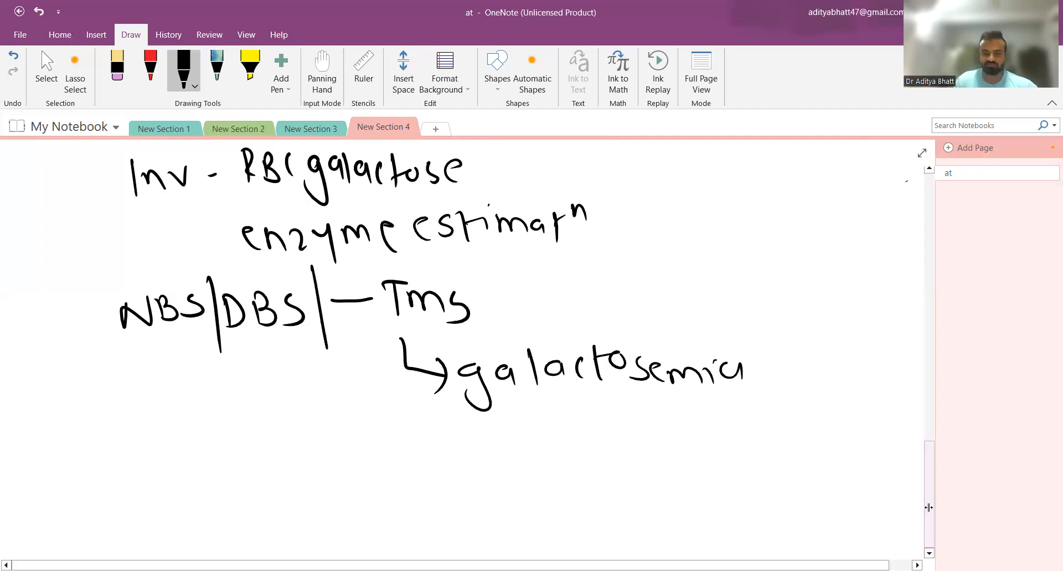
scroll("down", 3)
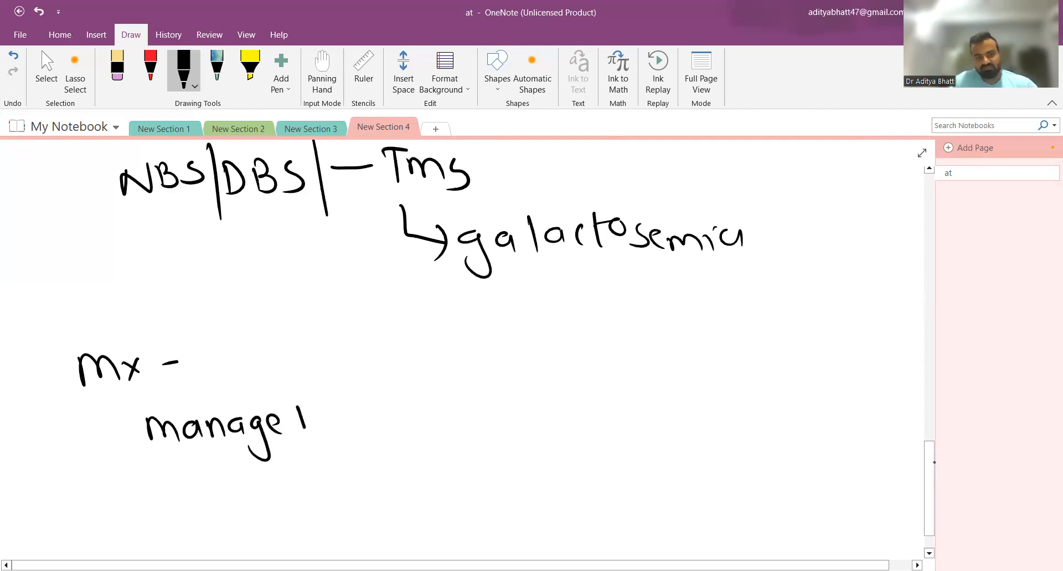
mouse_move(319, 421)
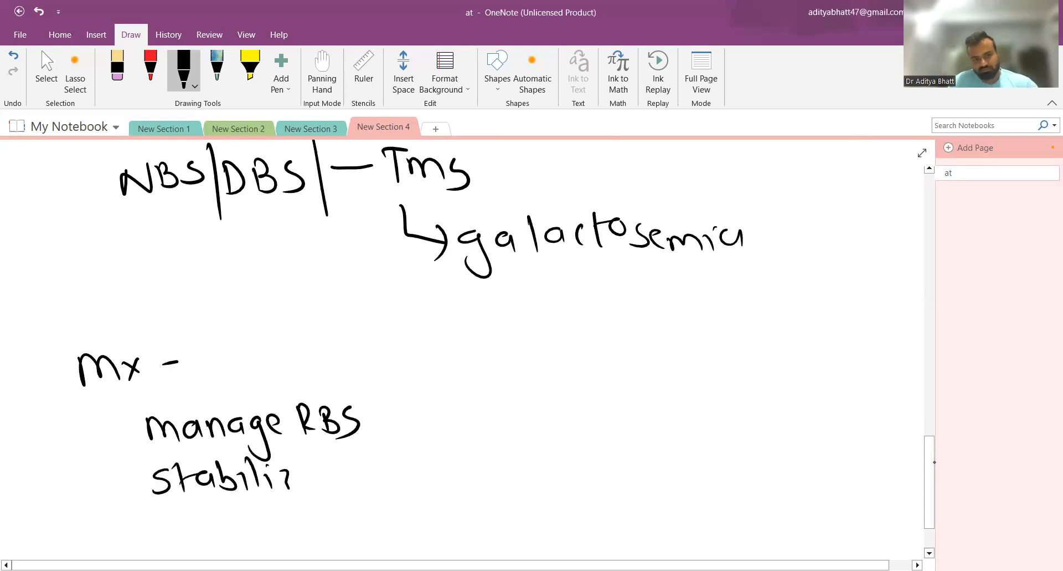
Step: List 'stabilize pt' and 'stop lactose' under Mx after manage RBS
left_click_drag(298, 475, 359, 475)
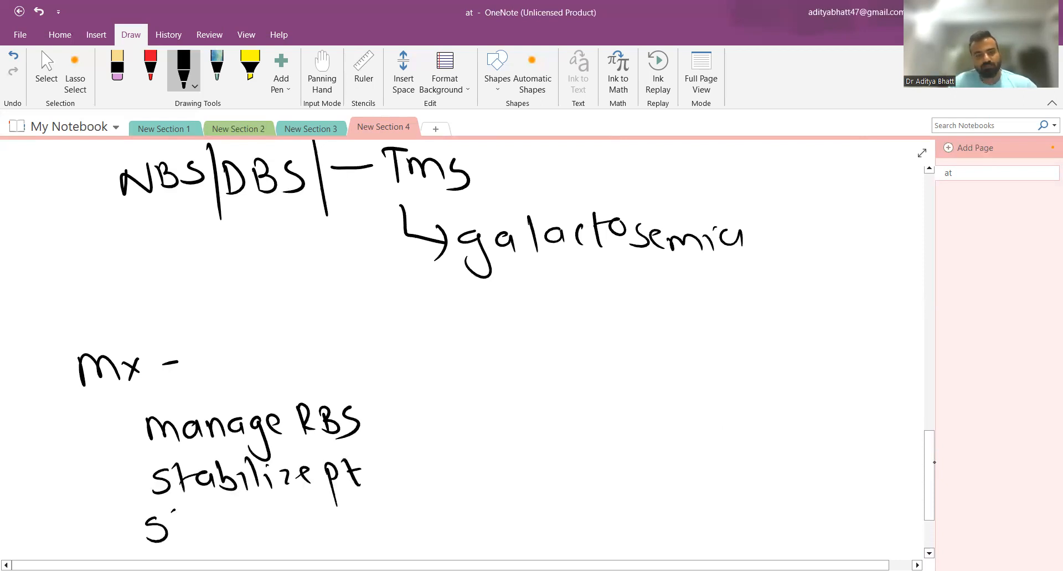
left_click_drag(146, 523, 292, 515)
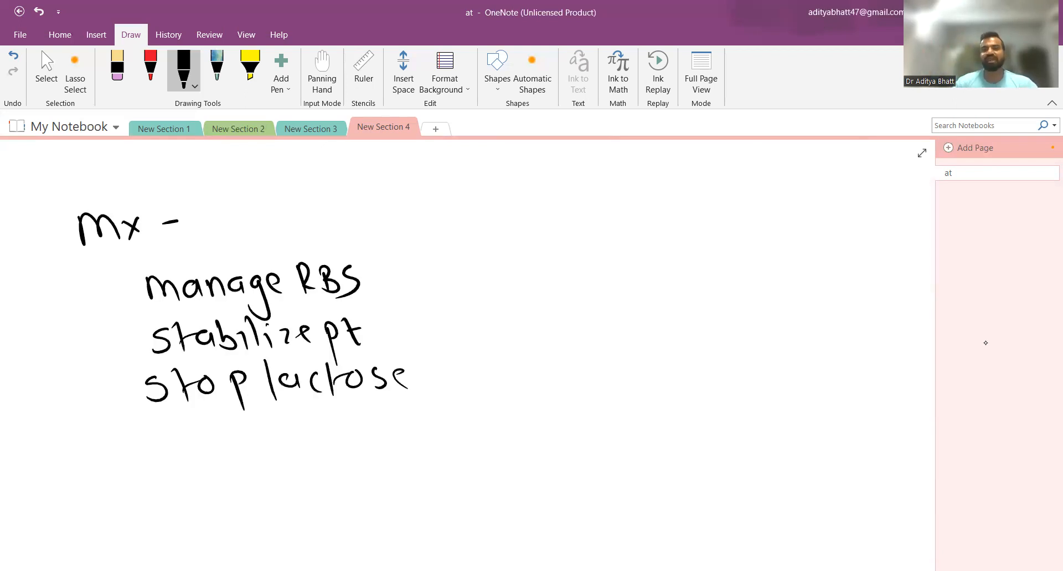
Step: Draw an arrow from stop lactose to bracketed '[soy based feeding]'
left_click_drag(421, 380, 488, 370)
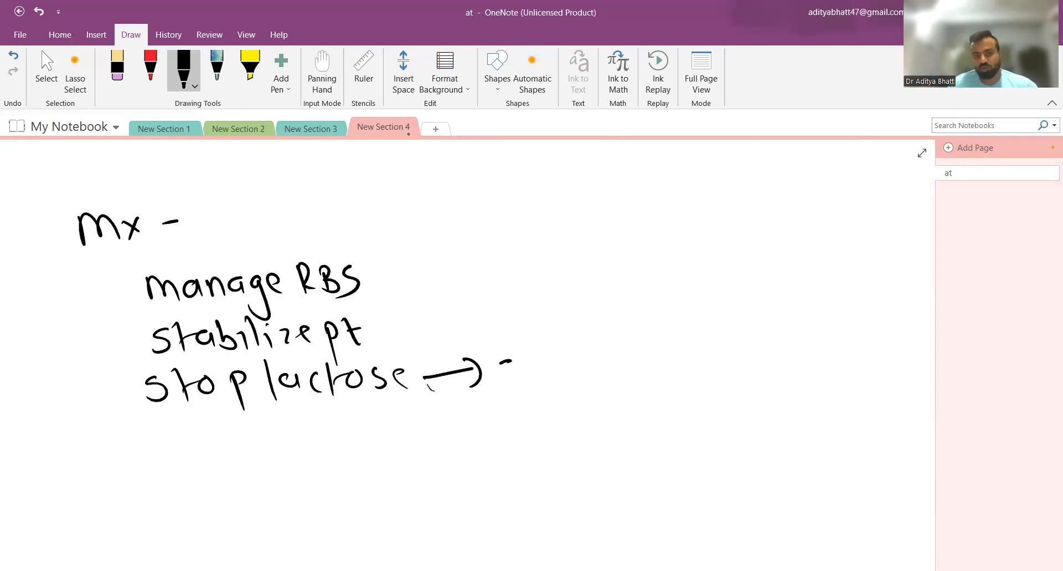
left_click_drag(502, 373, 598, 374)
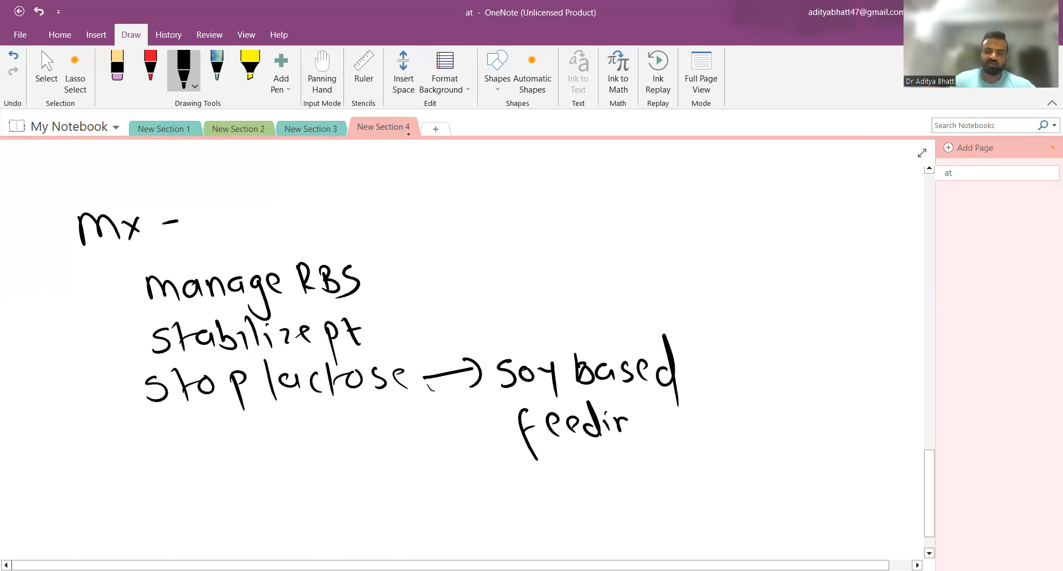
left_click_drag(489, 326, 712, 454)
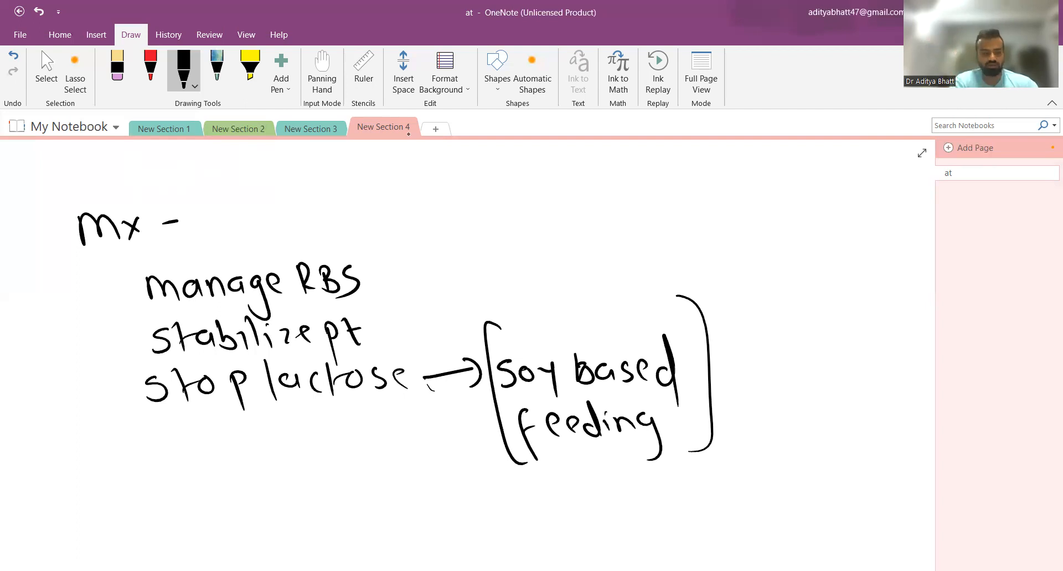
mouse_move(923, 539)
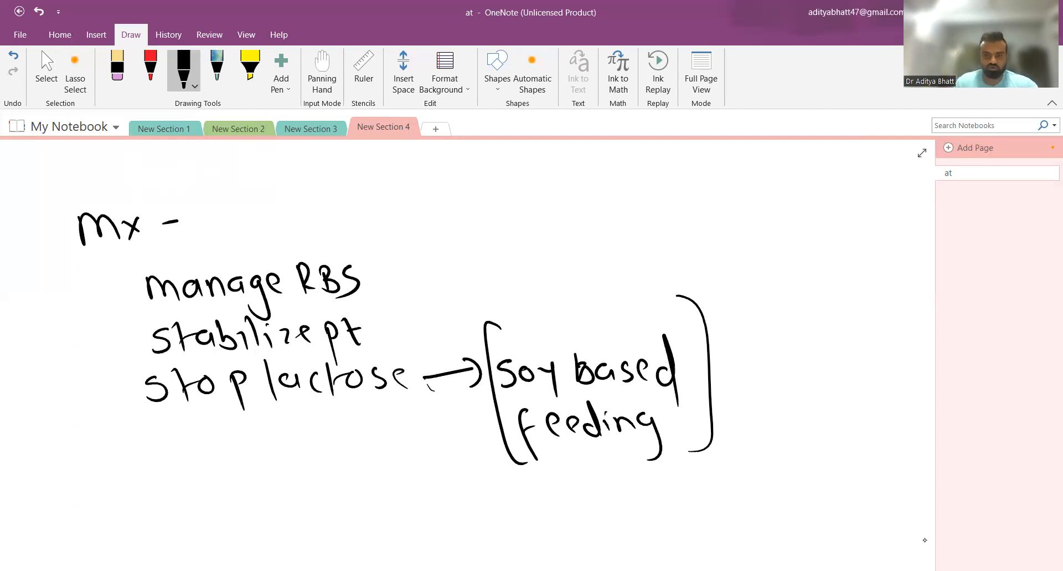
scroll("down", 3)
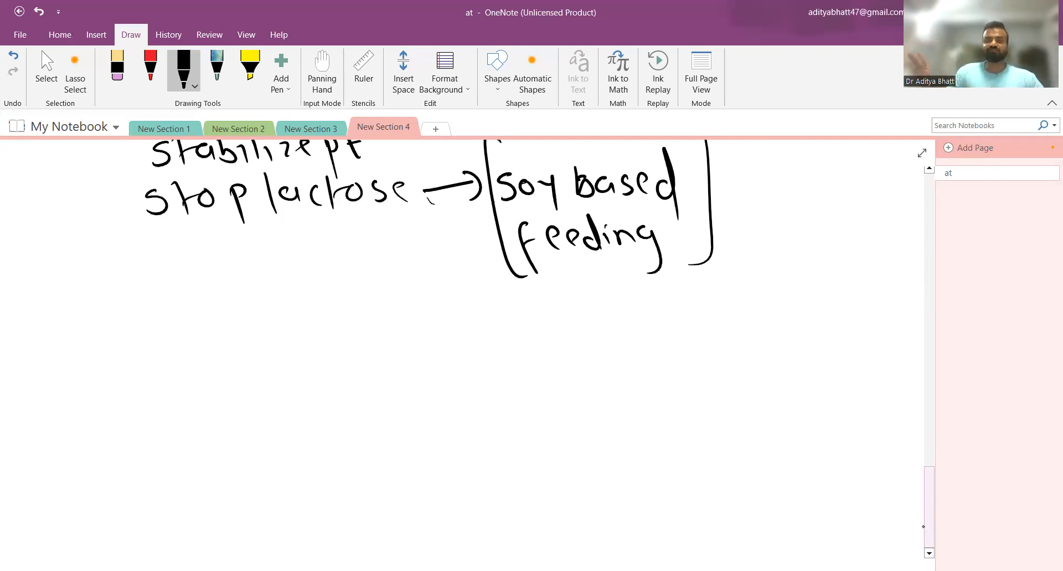
left_click(46, 64)
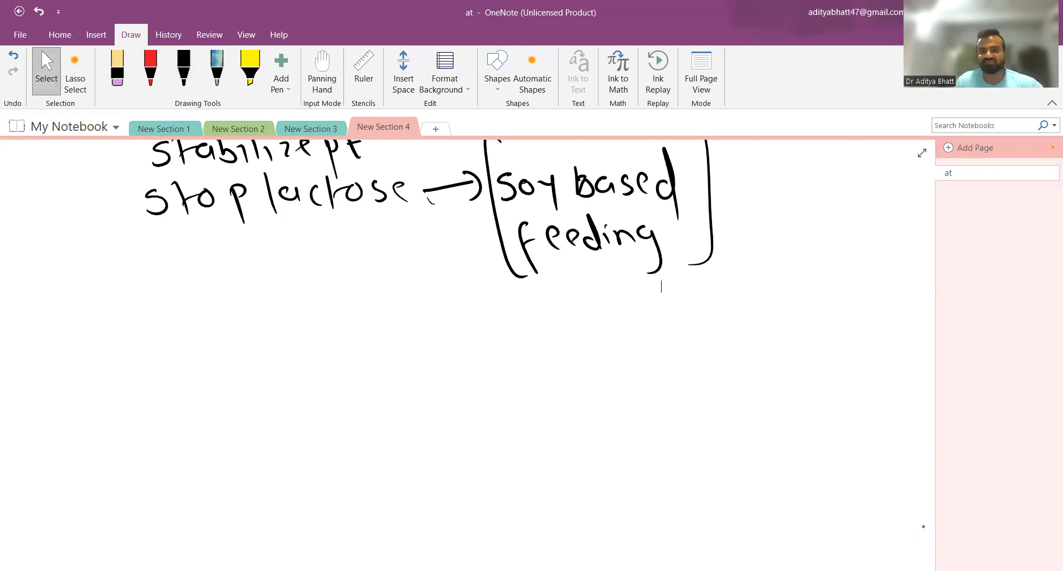
mouse_move(492, 153)
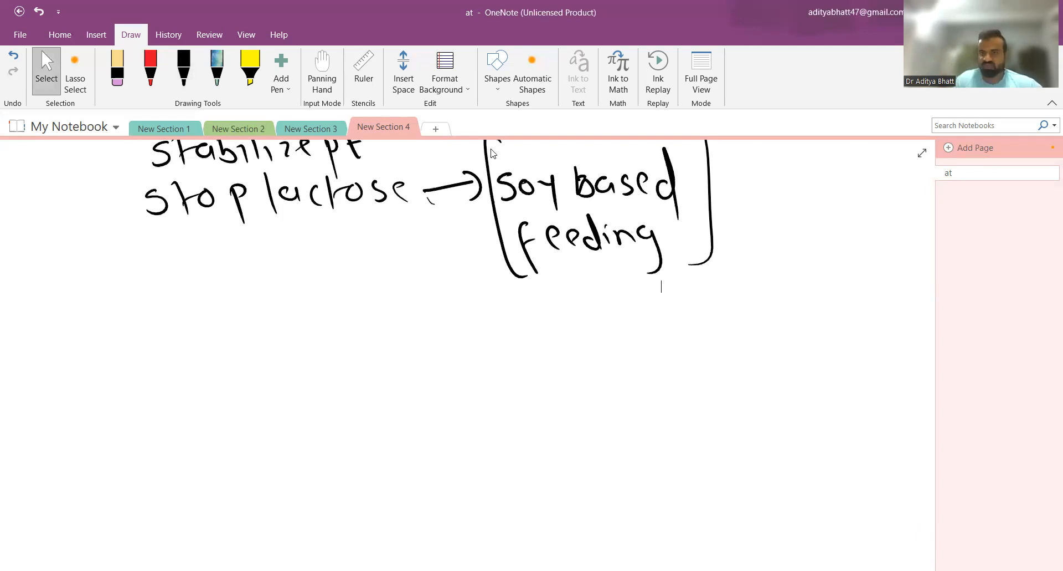